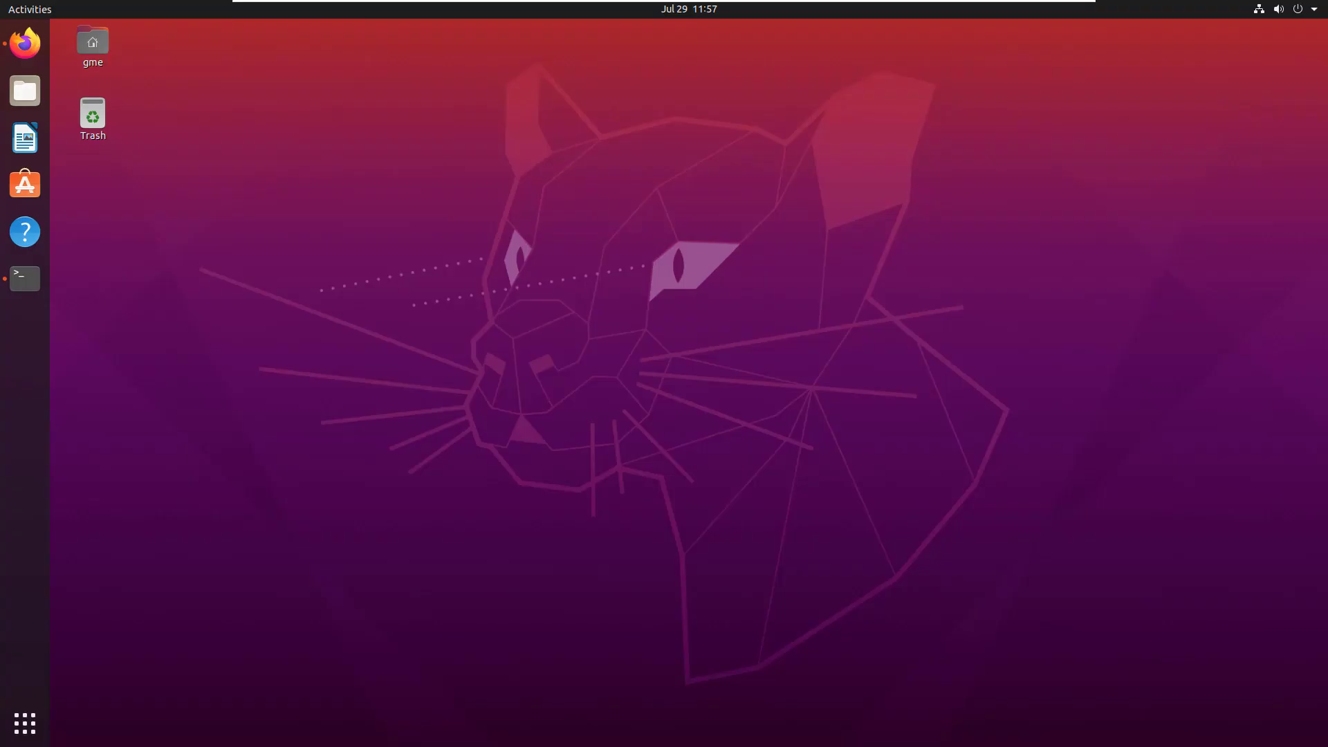
mouse_move(435, 362)
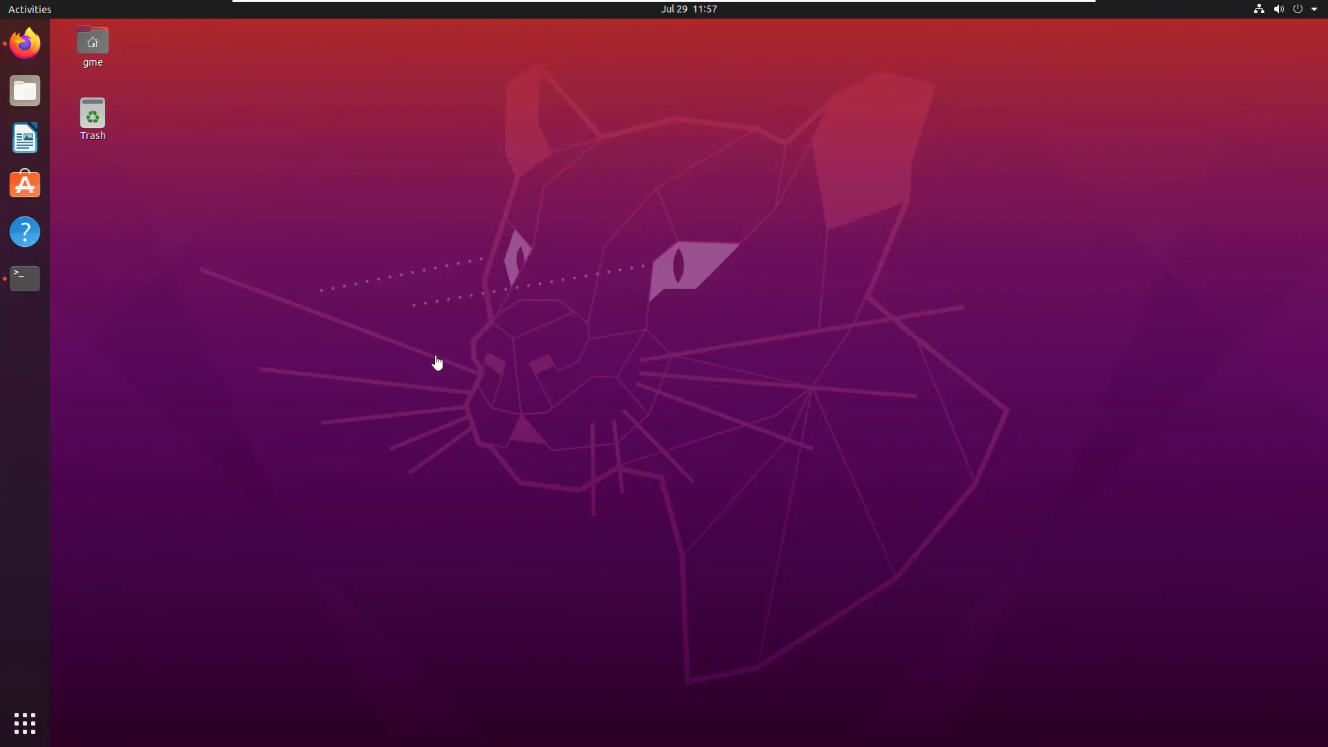
mouse_move(196, 250)
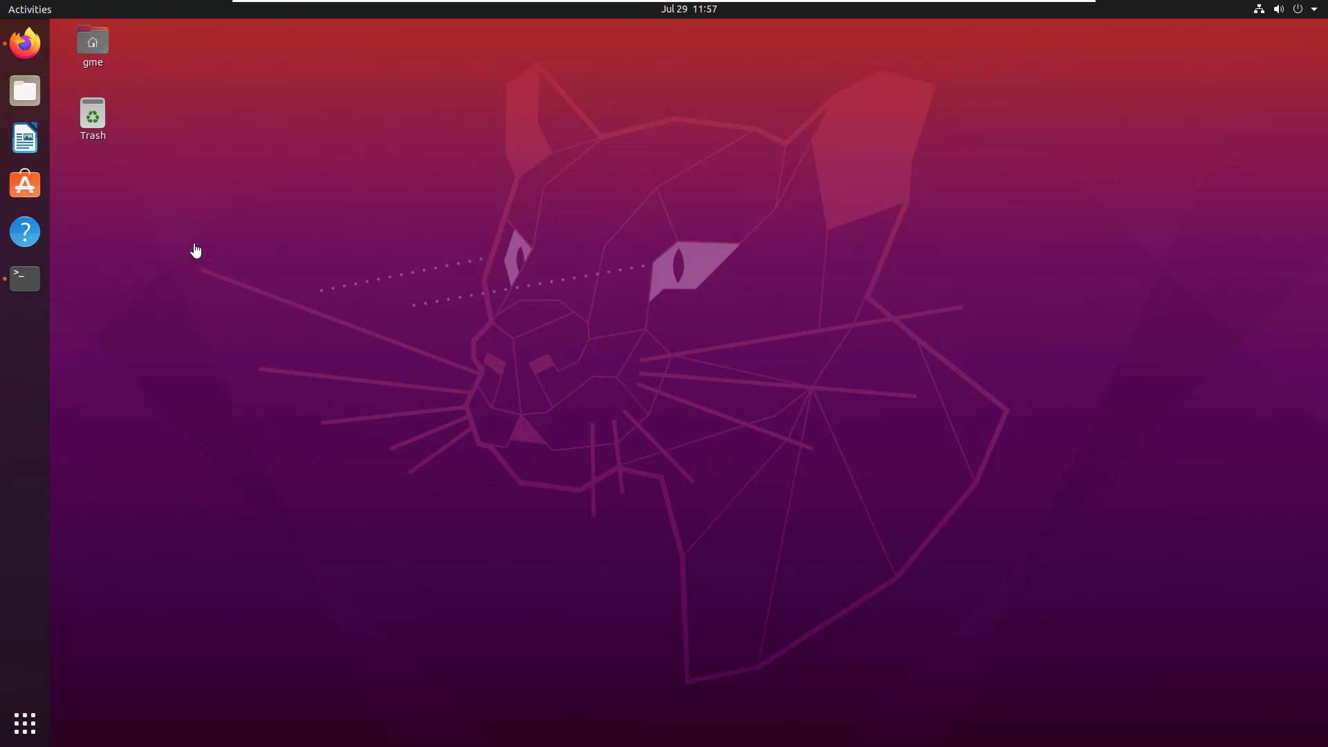
mouse_move(25, 43)
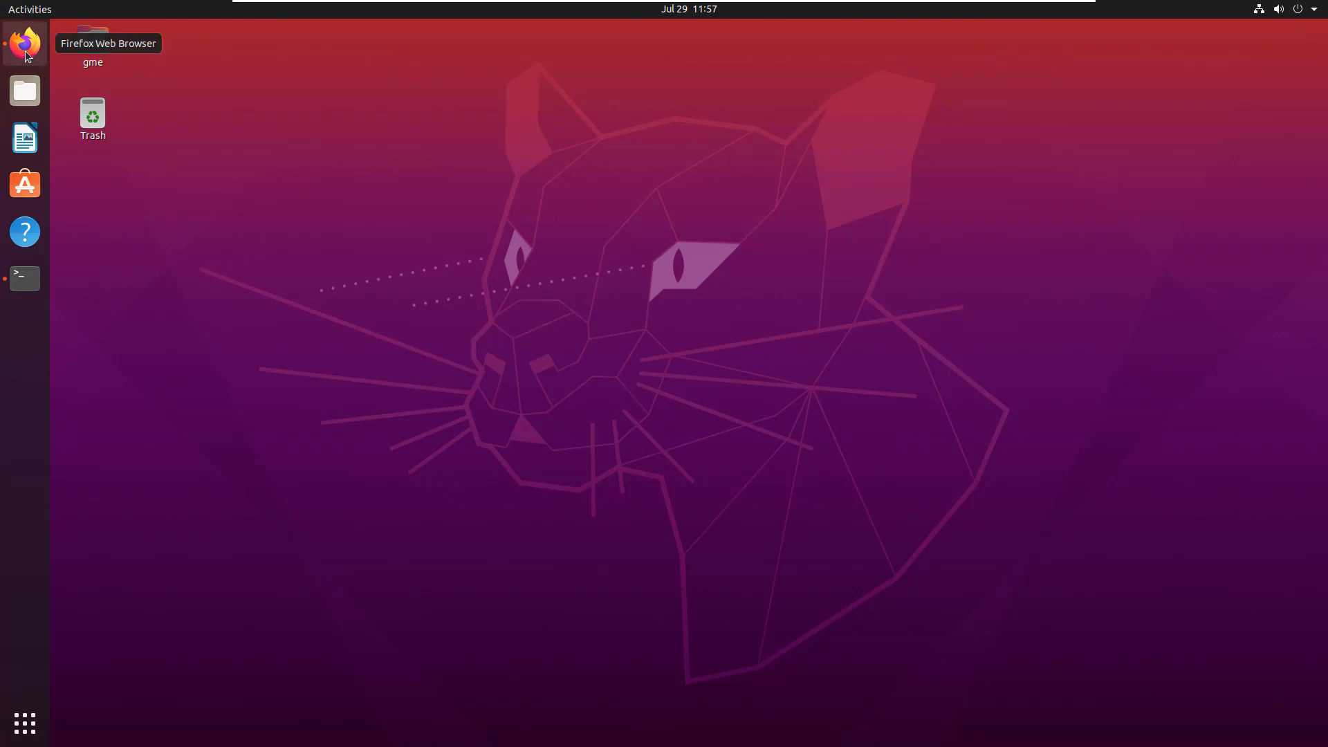
- Launch Firefox and show the GitHub profile's Repositories list scrolled to my-github-repo
left_click(25, 45)
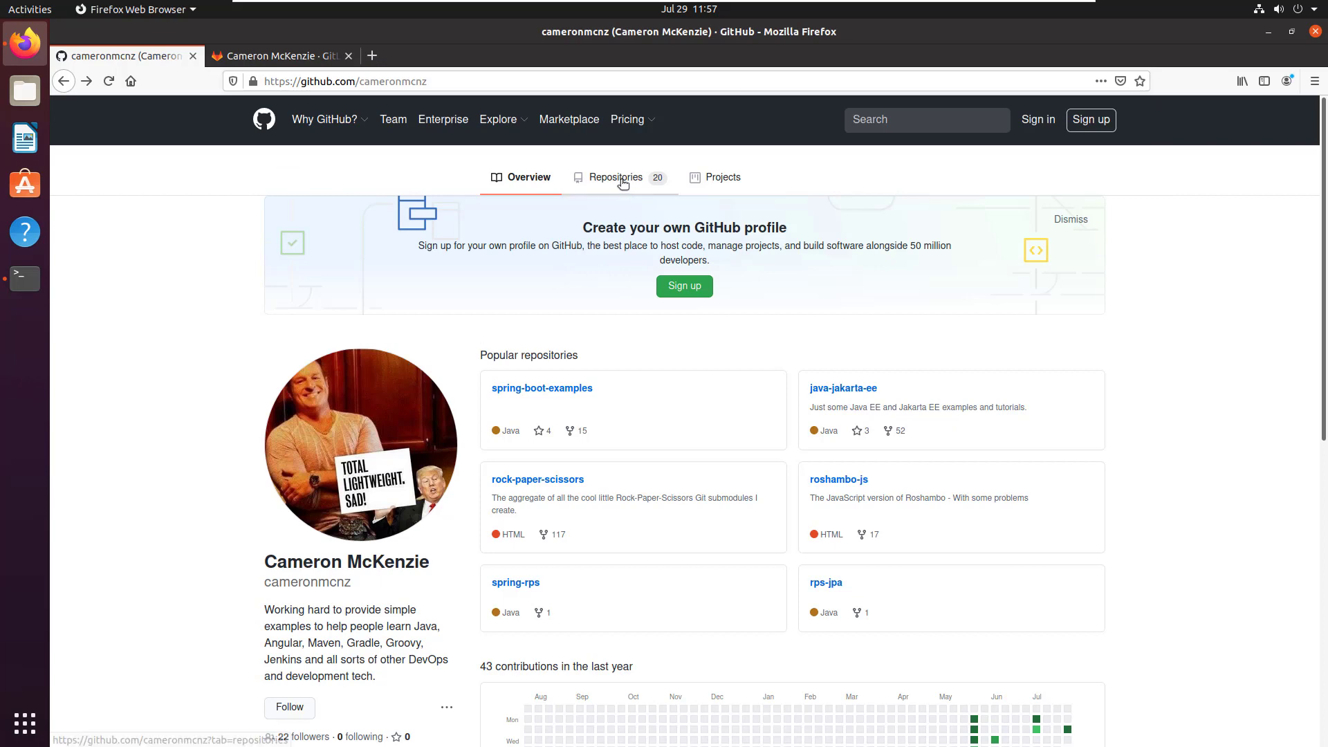
left_click(615, 177)
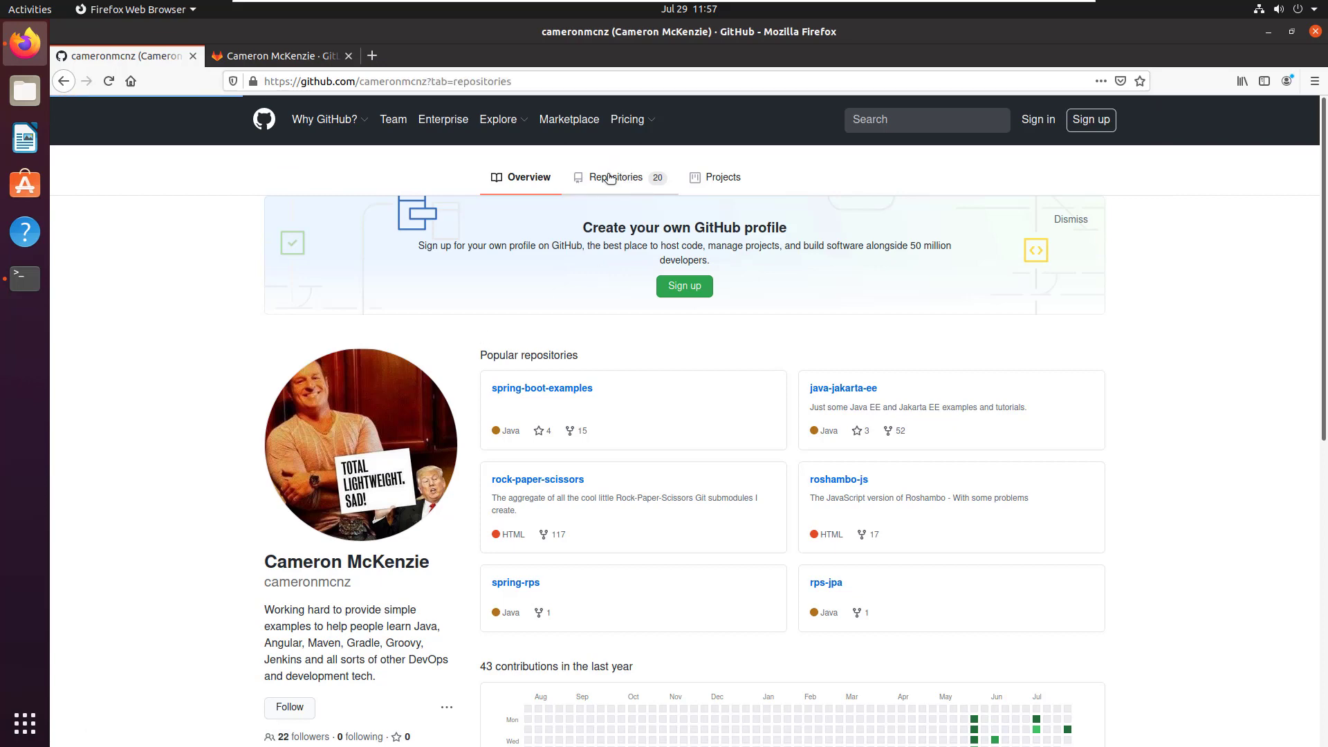
left_click(615, 177)
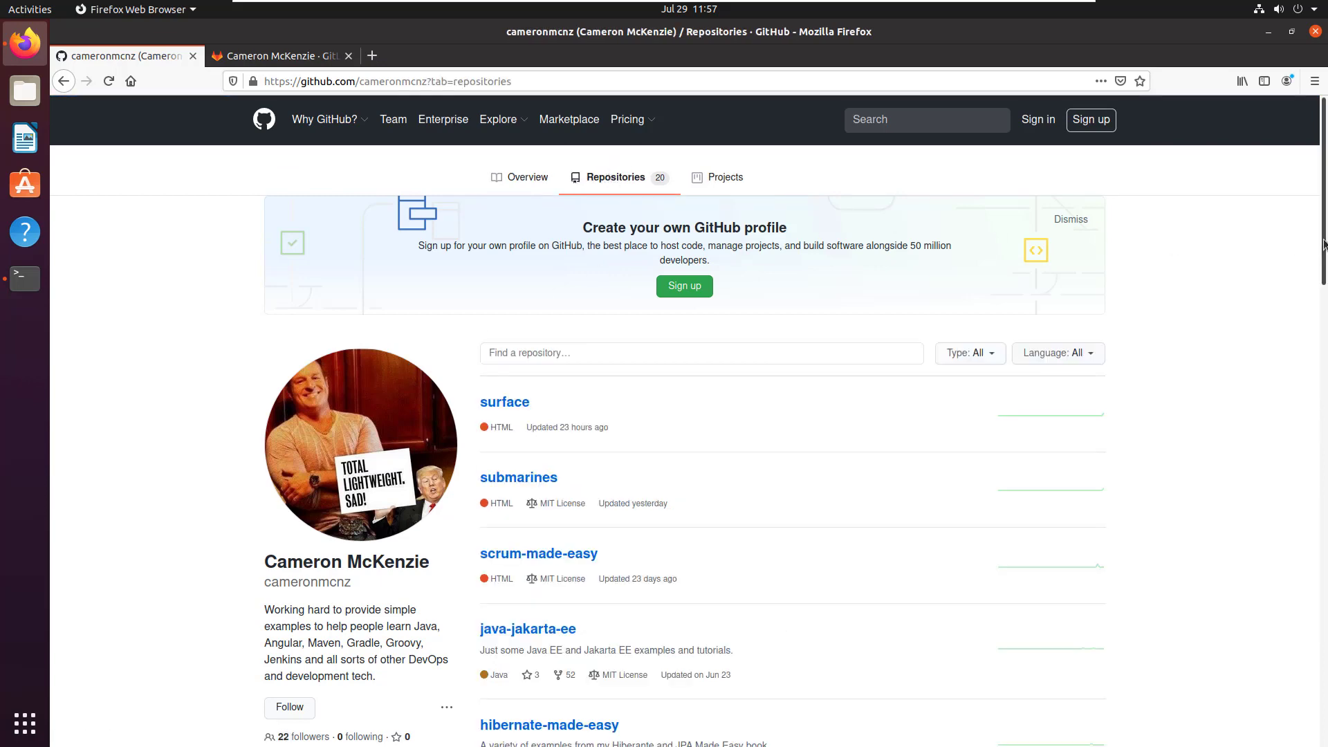
scroll("down", 3)
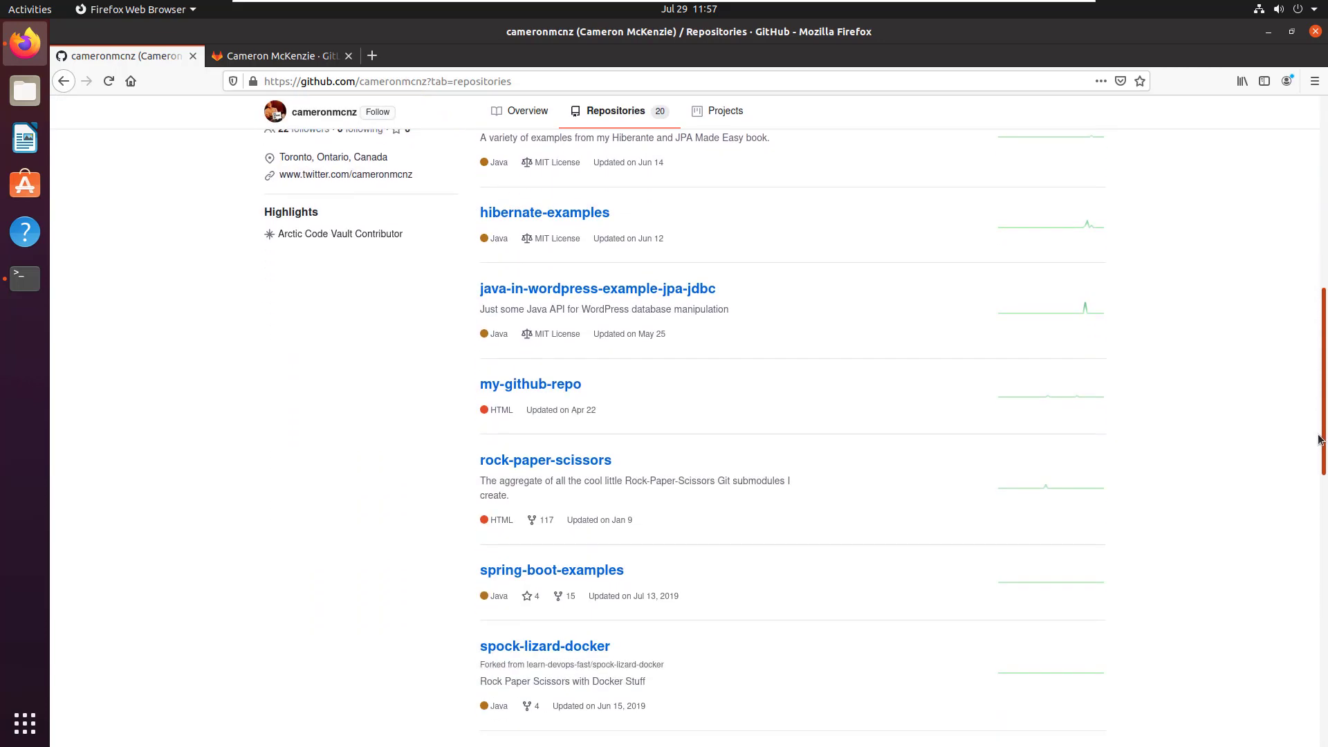
scroll("down", 3)
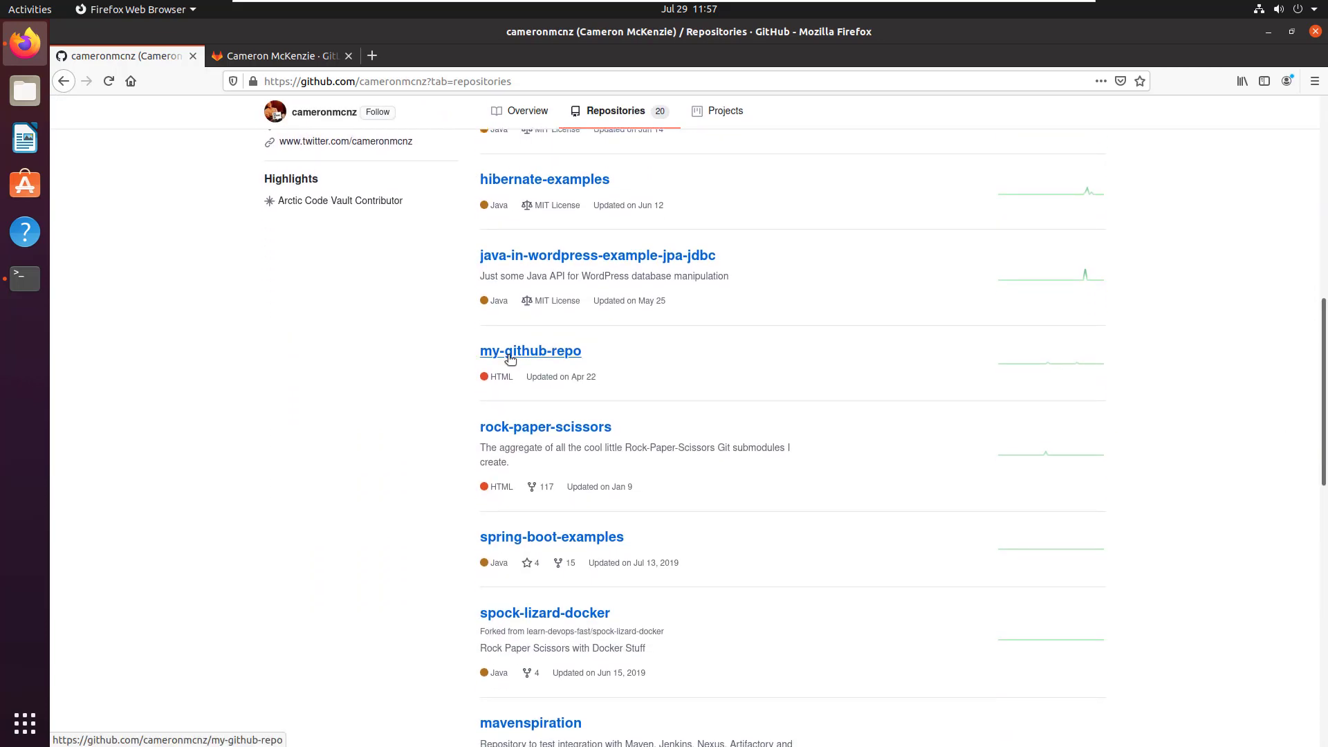
- Open my-github-repo and reveal its Clone with HTTPS URL under the Code button
left_click(531, 351)
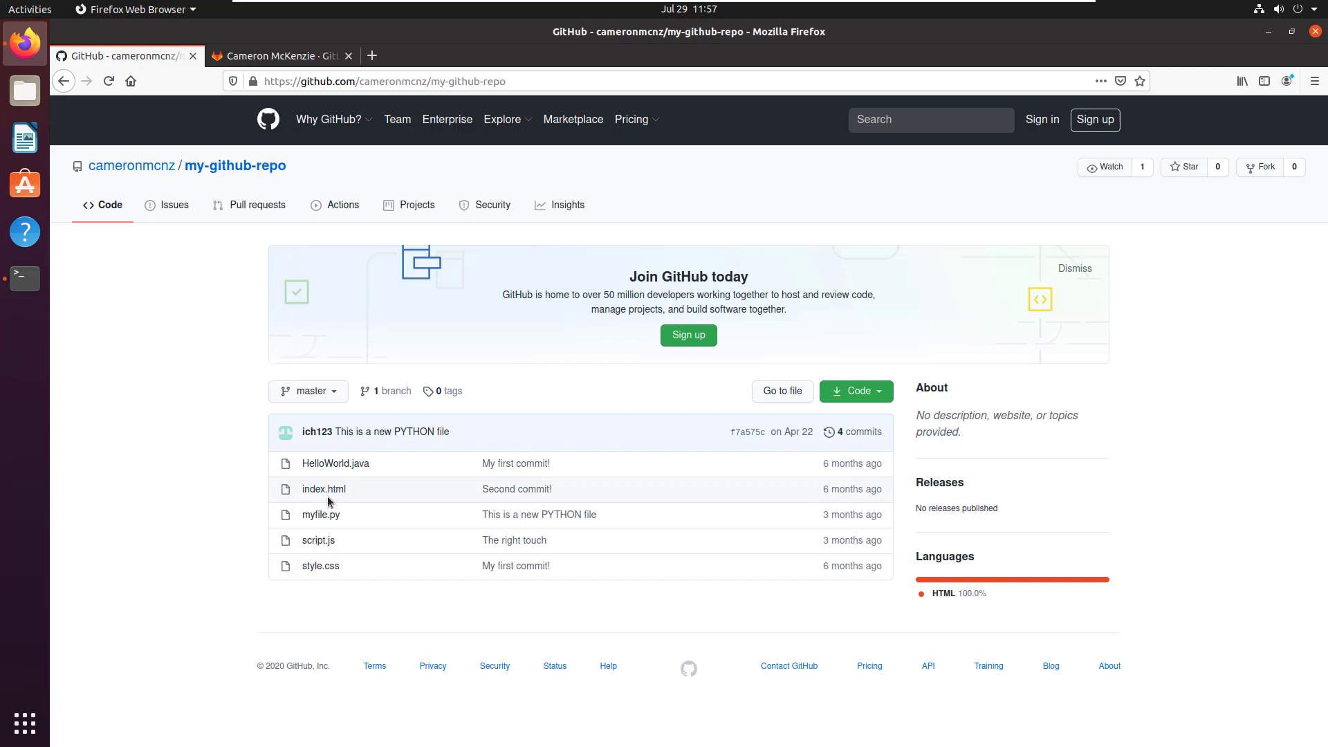
mouse_move(370, 488)
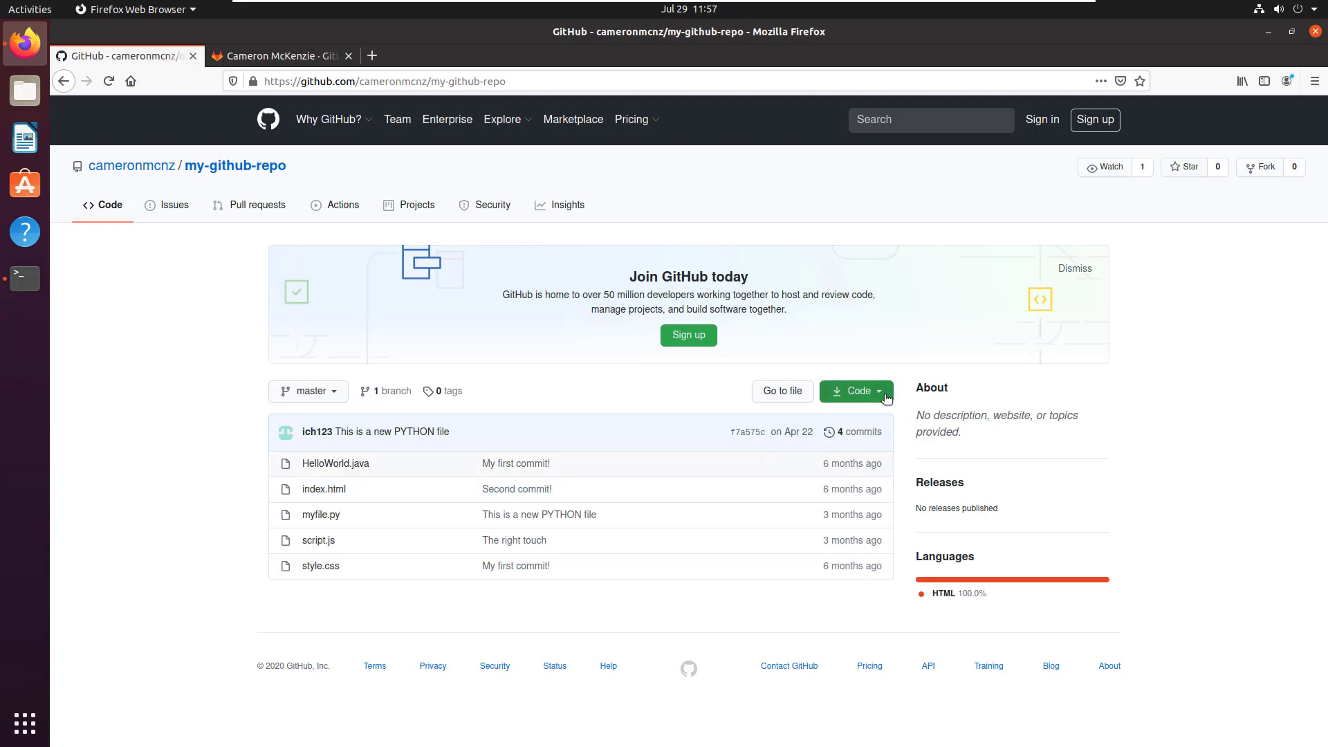
left_click(855, 390)
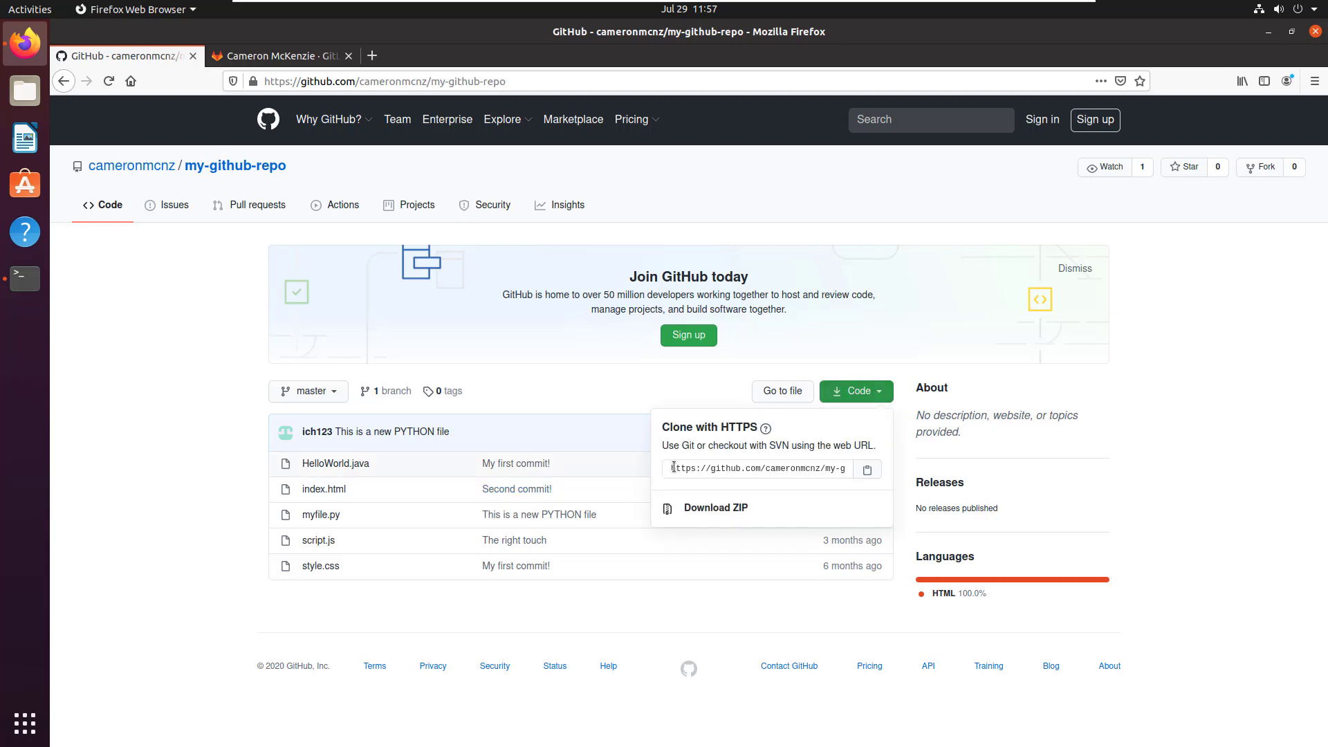
left_click(757, 468)
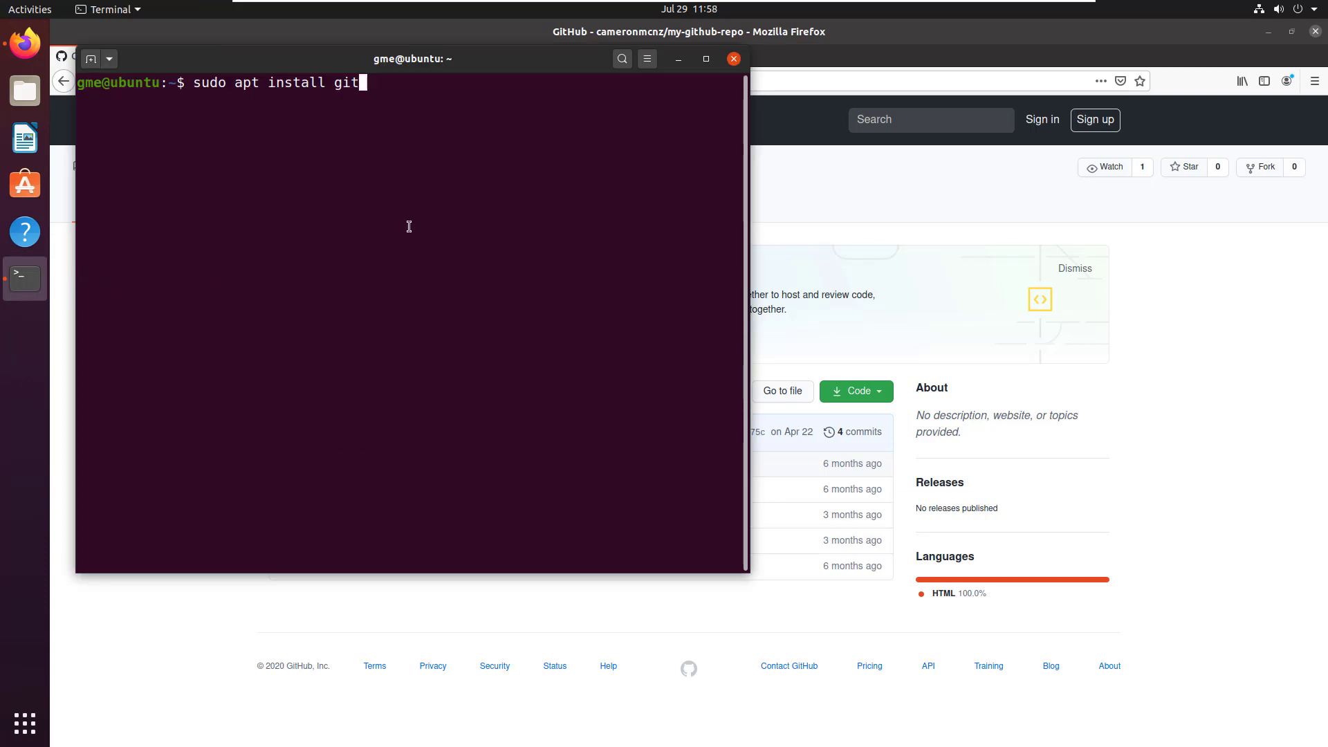
- Run sudo apt install git with the password, then check git --version reports 2.25.1
key("Return")
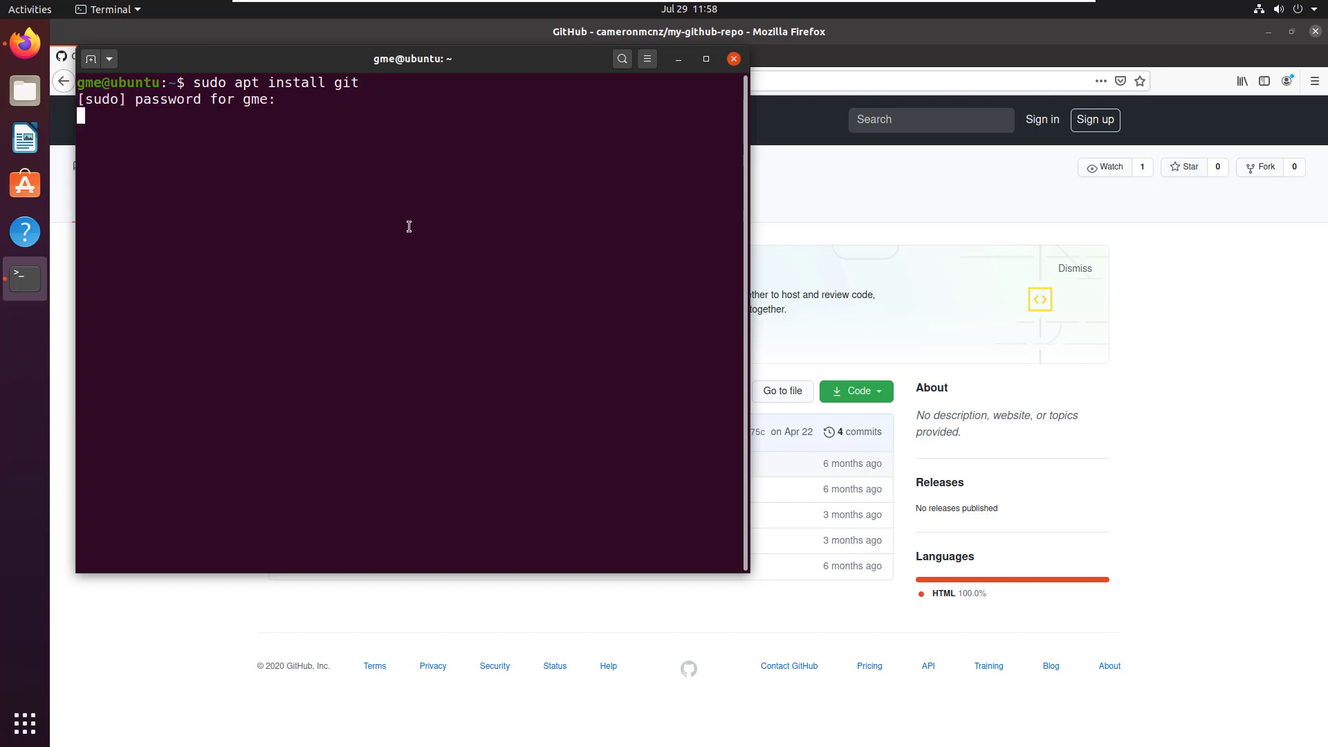
key("Return")
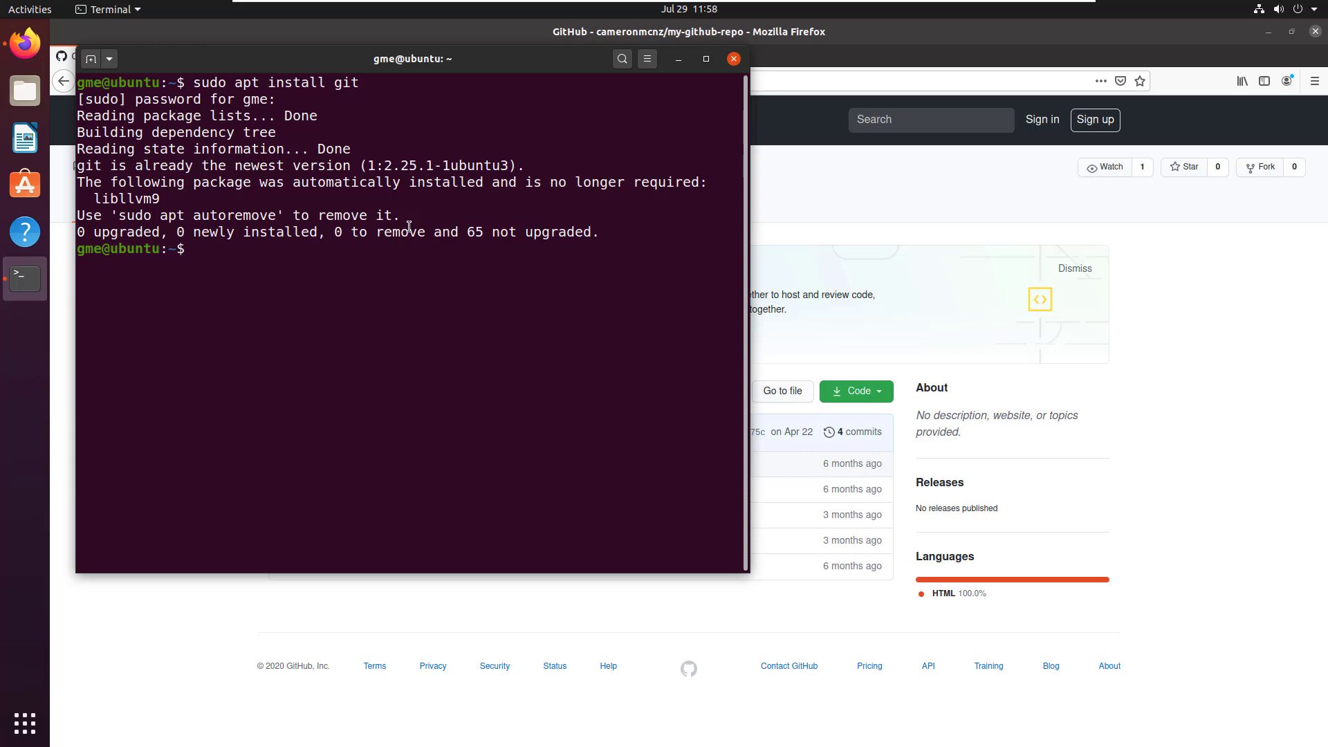
type("git --version")
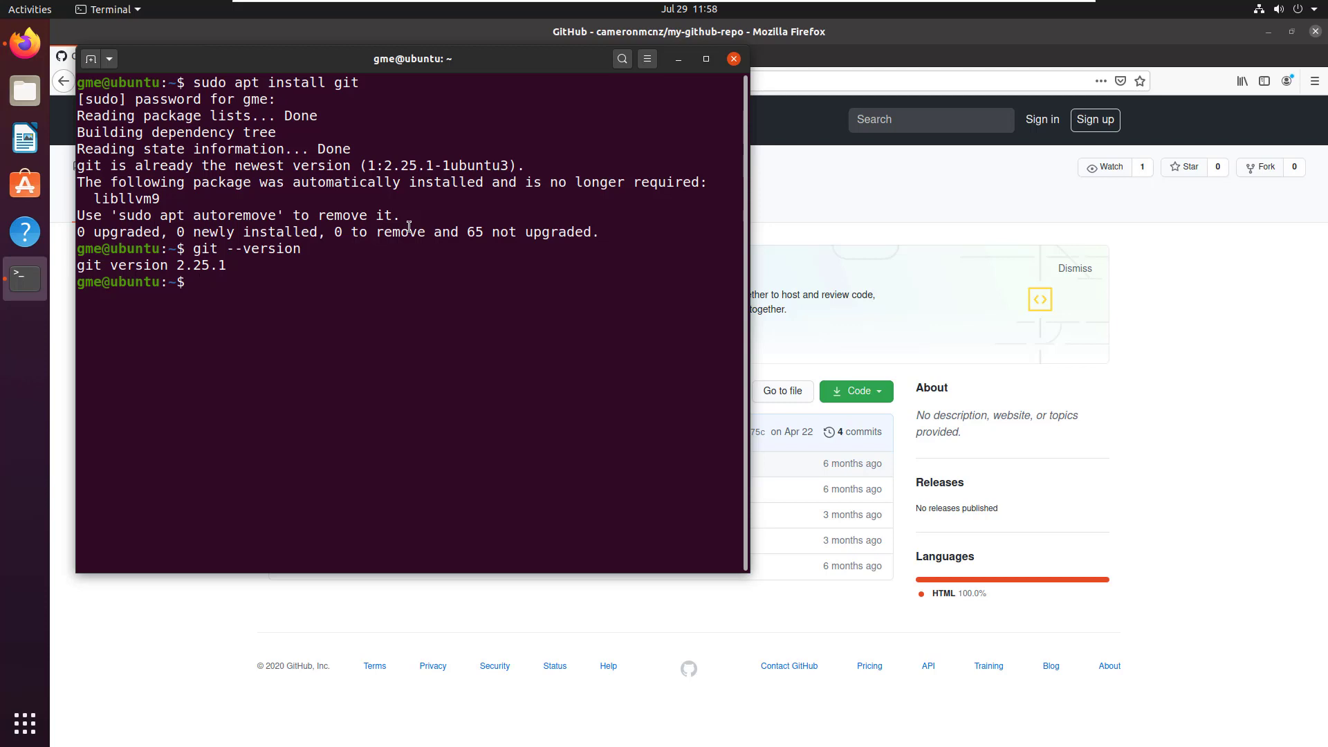
type("git")
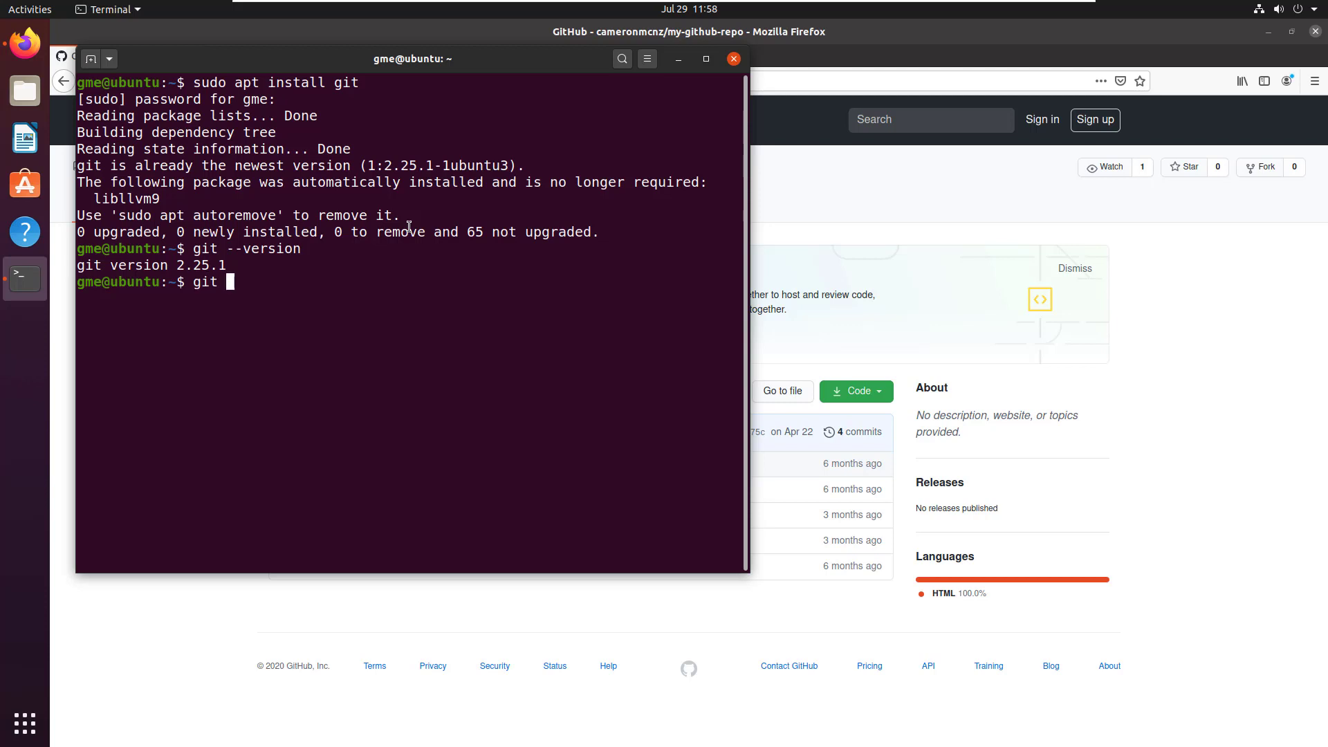
type("clone")
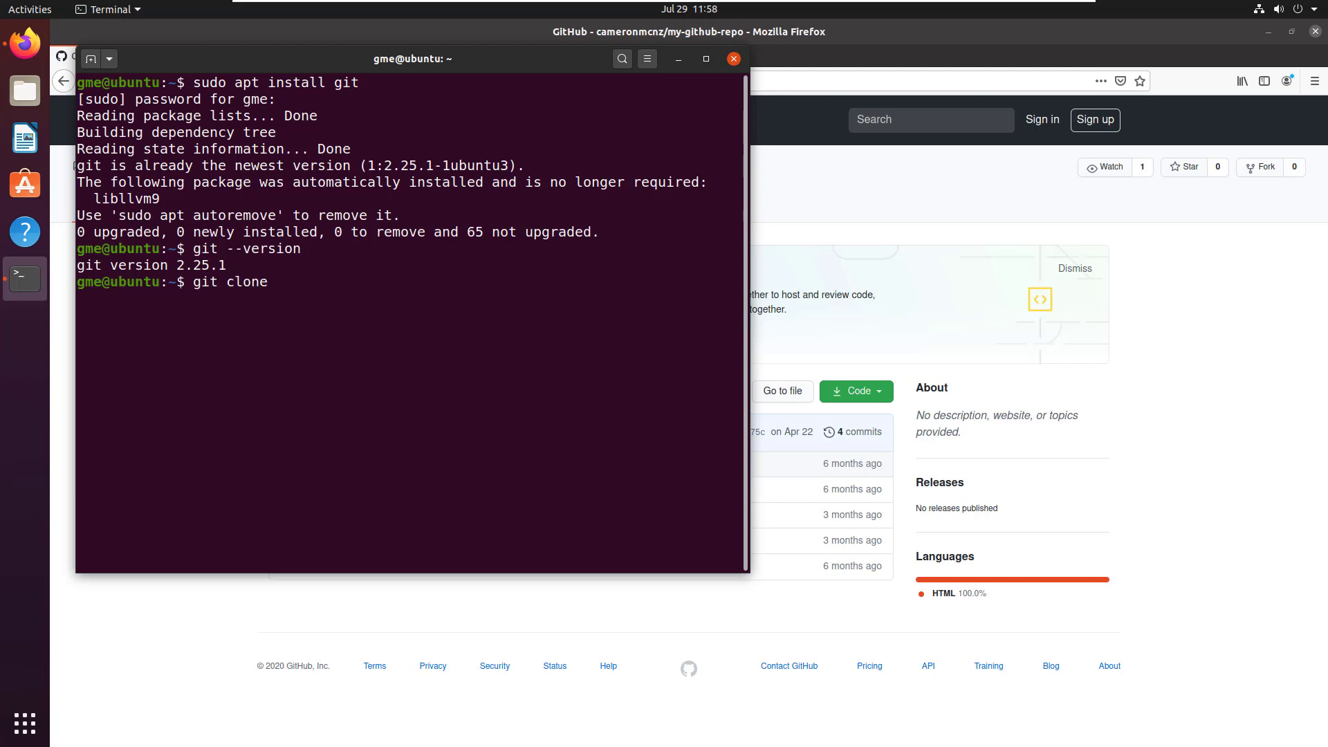
type("https://github.com/cameronmcnz/my-github-repo.git")
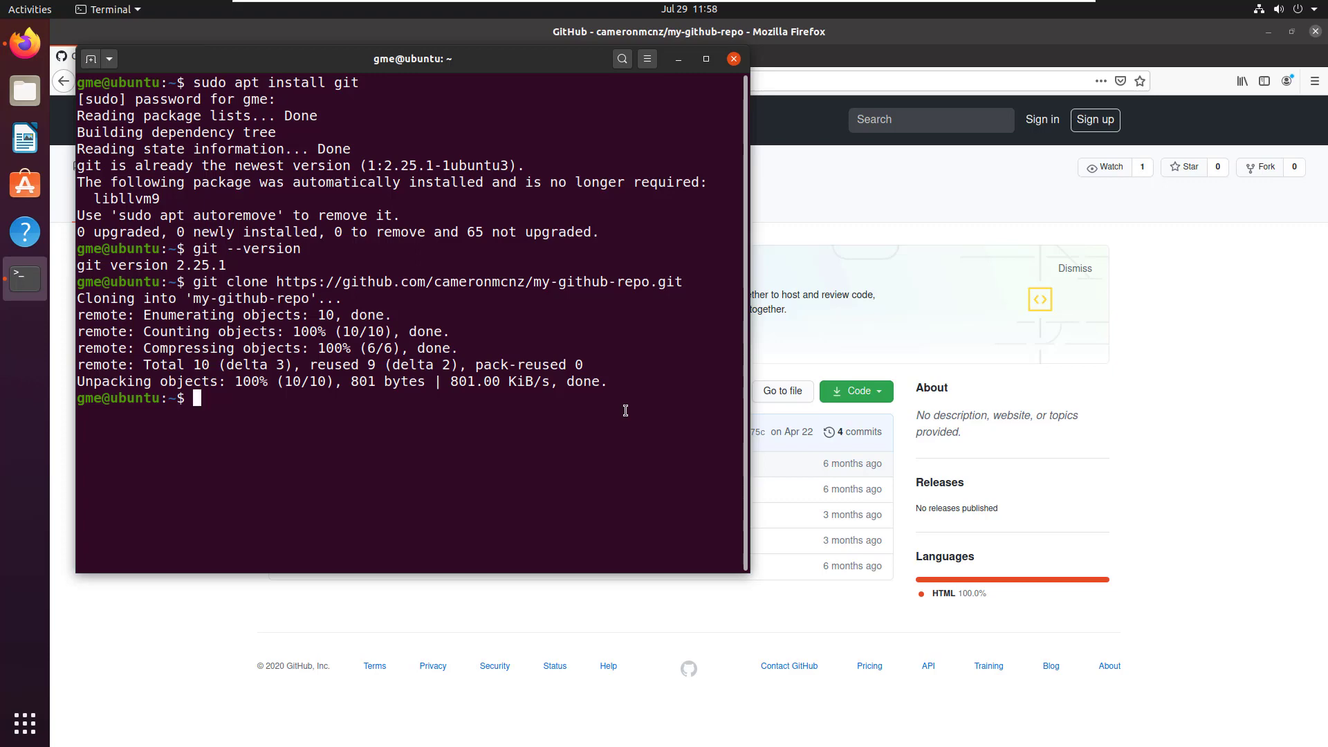
mouse_move(645, 271)
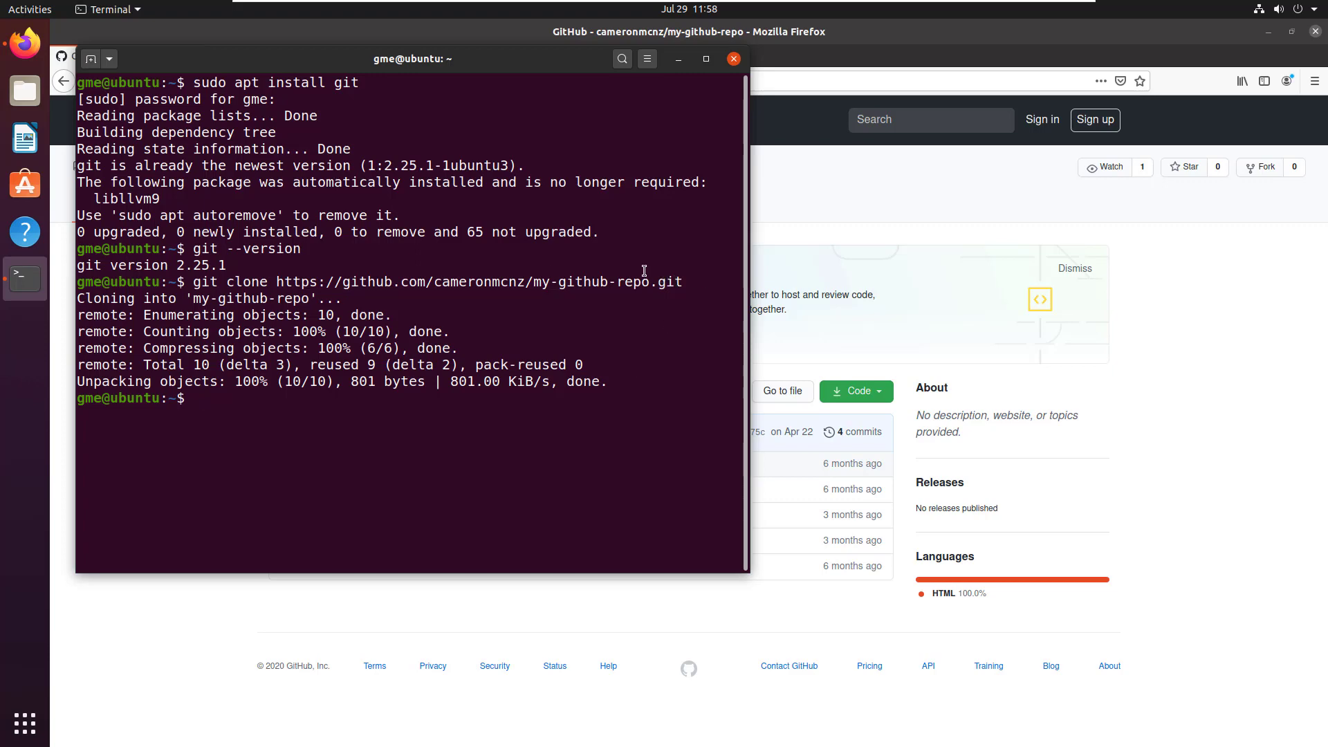
type("ls")
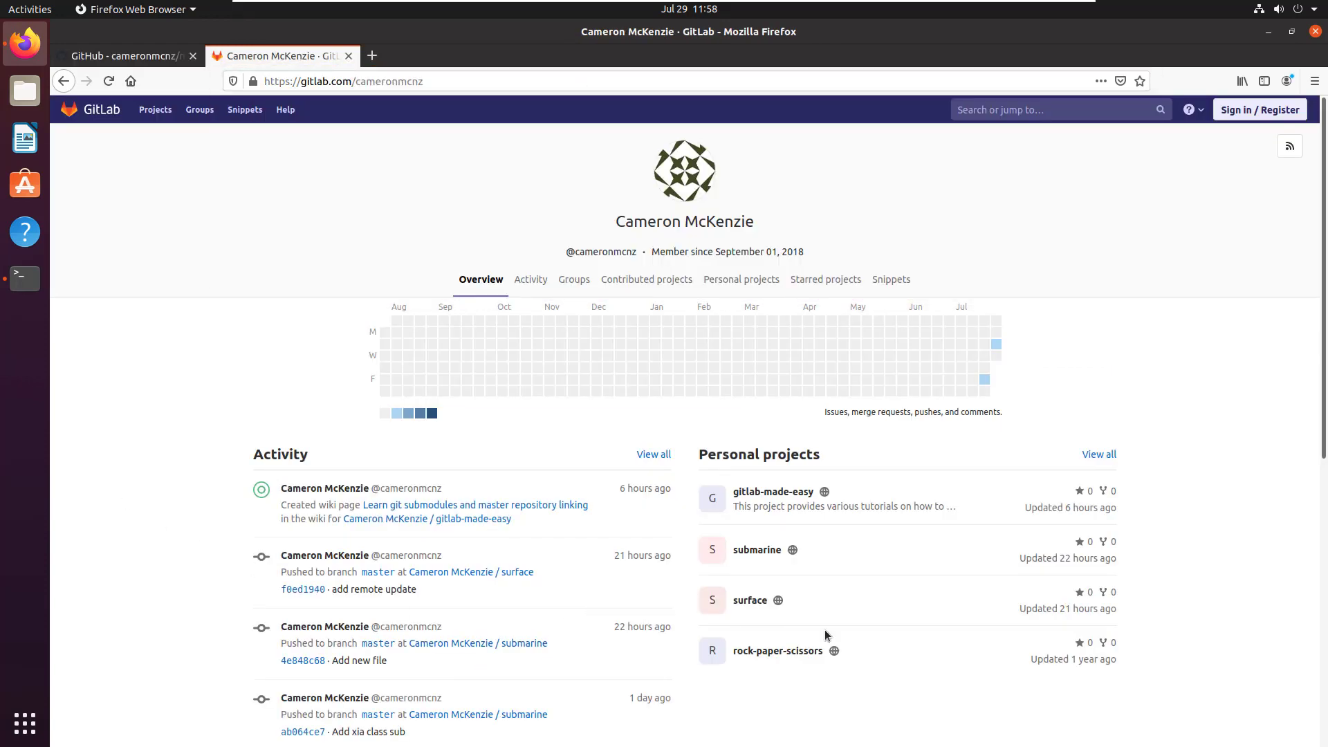
mouse_move(758, 497)
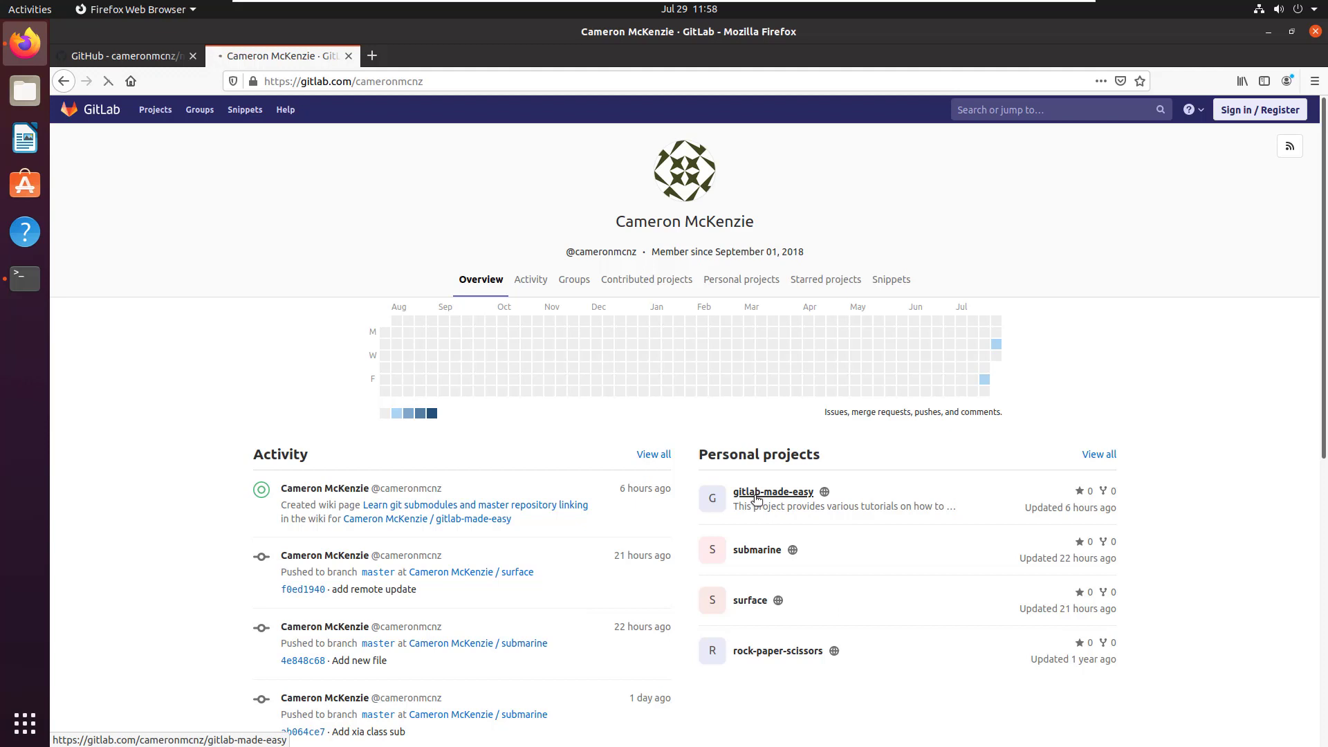
- Open the gitlab-made-easy project in GitLab and copy its Clone with HTTPS address
left_click(774, 492)
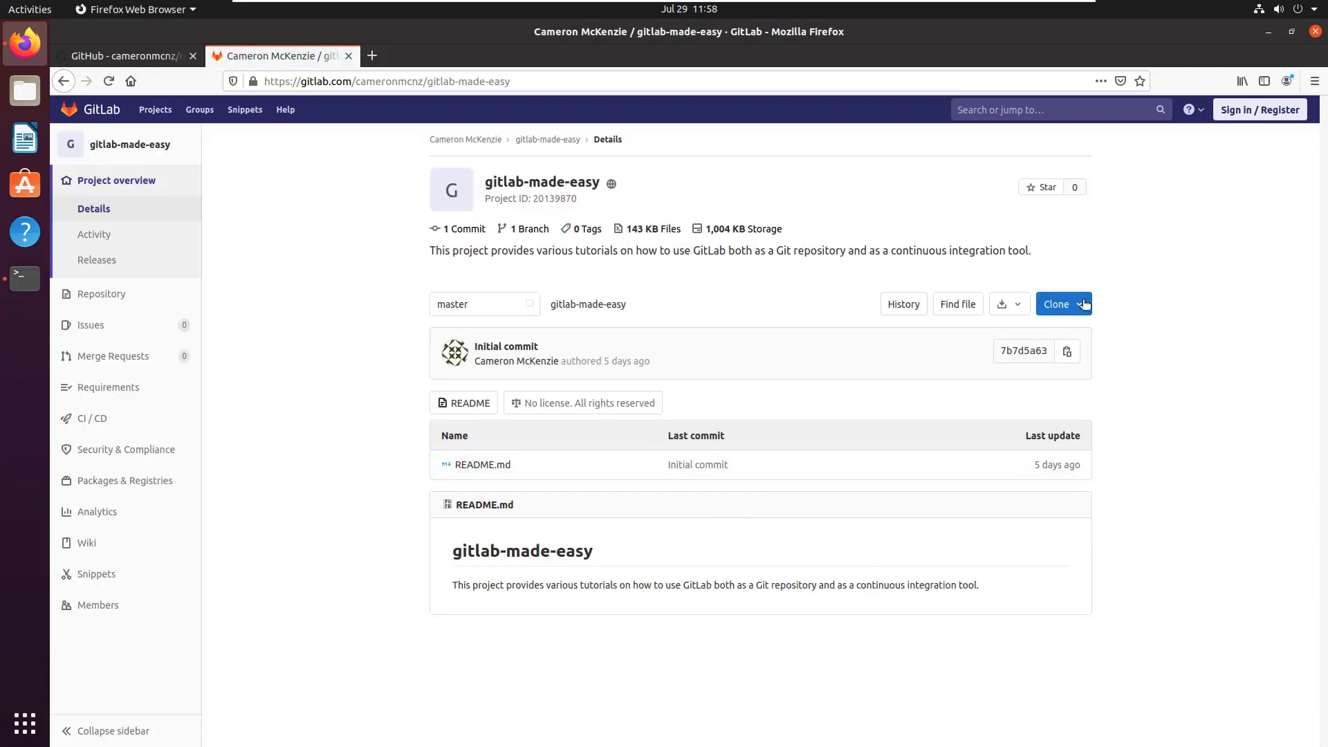
left_click(1080, 304)
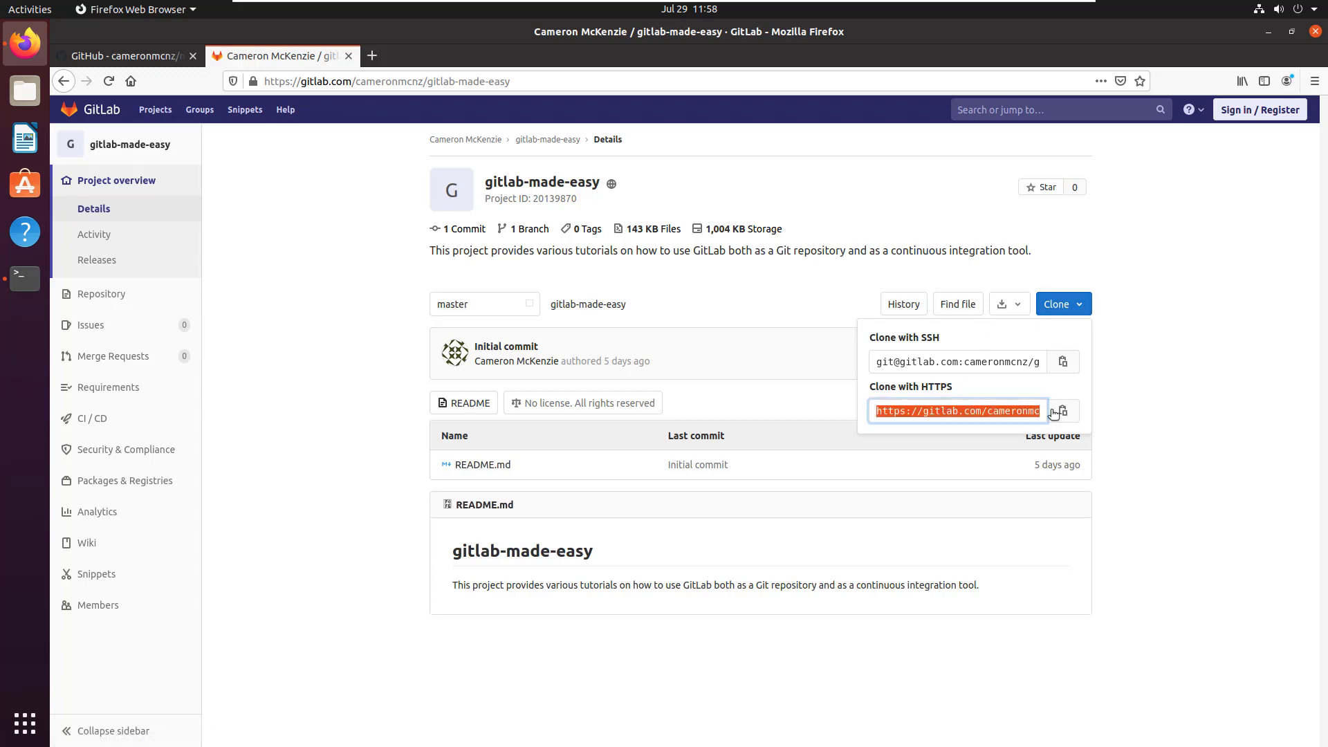
left_click(125, 55)
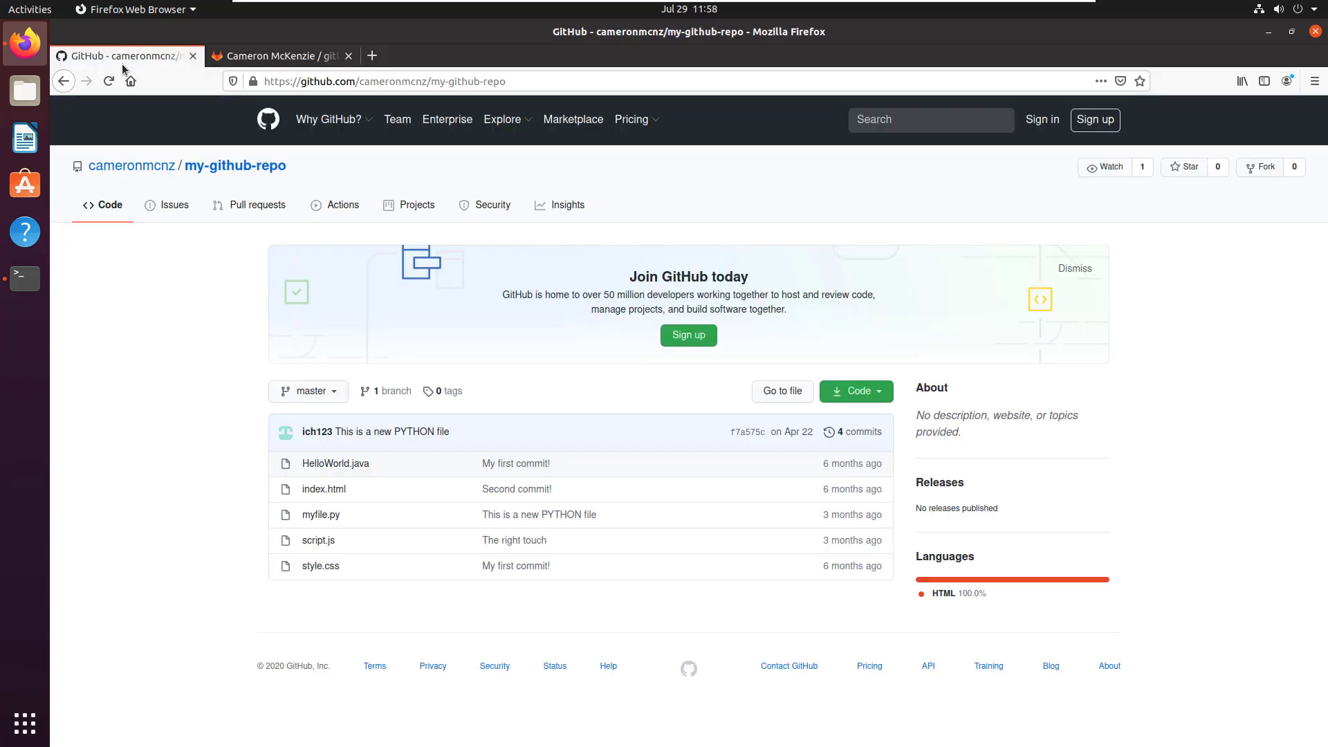
- Back in the terminal, clone gitlab-made-easy using the pasted GitLab HTTPS address
left_click(24, 278)
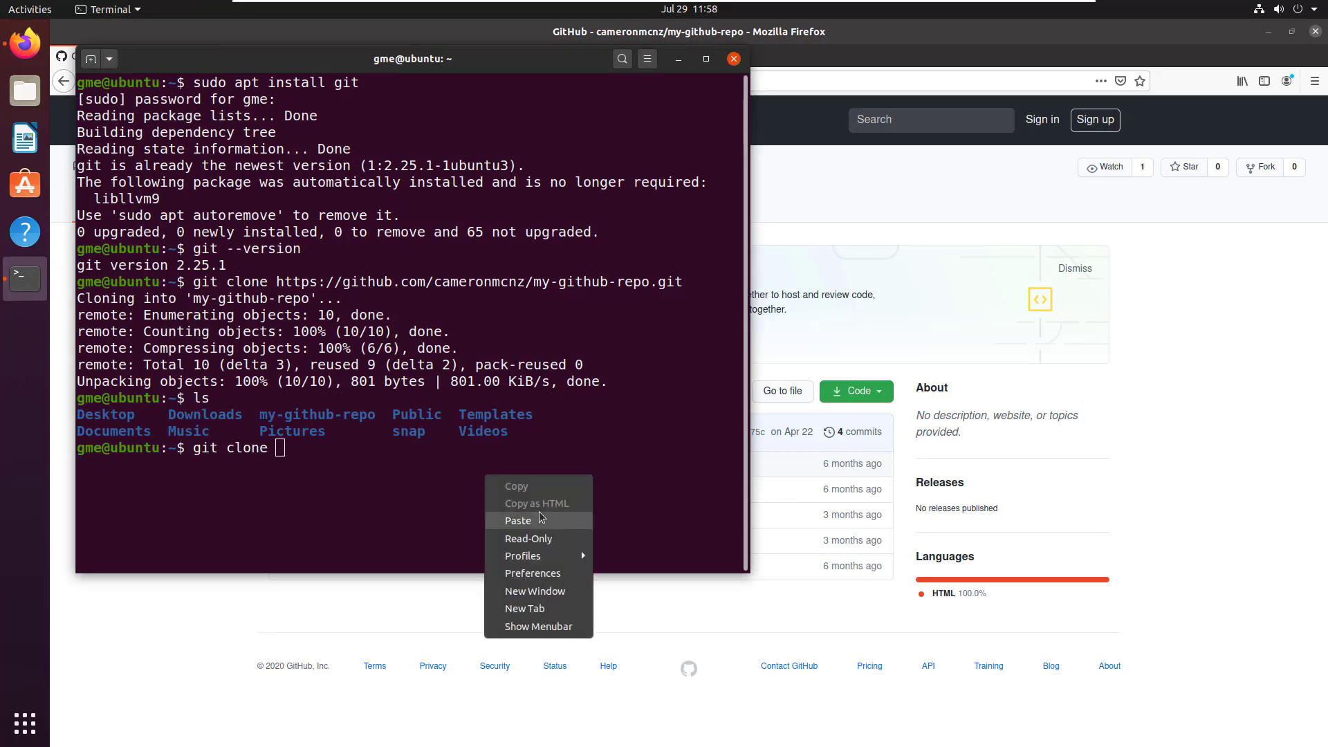
left_click(517, 520)
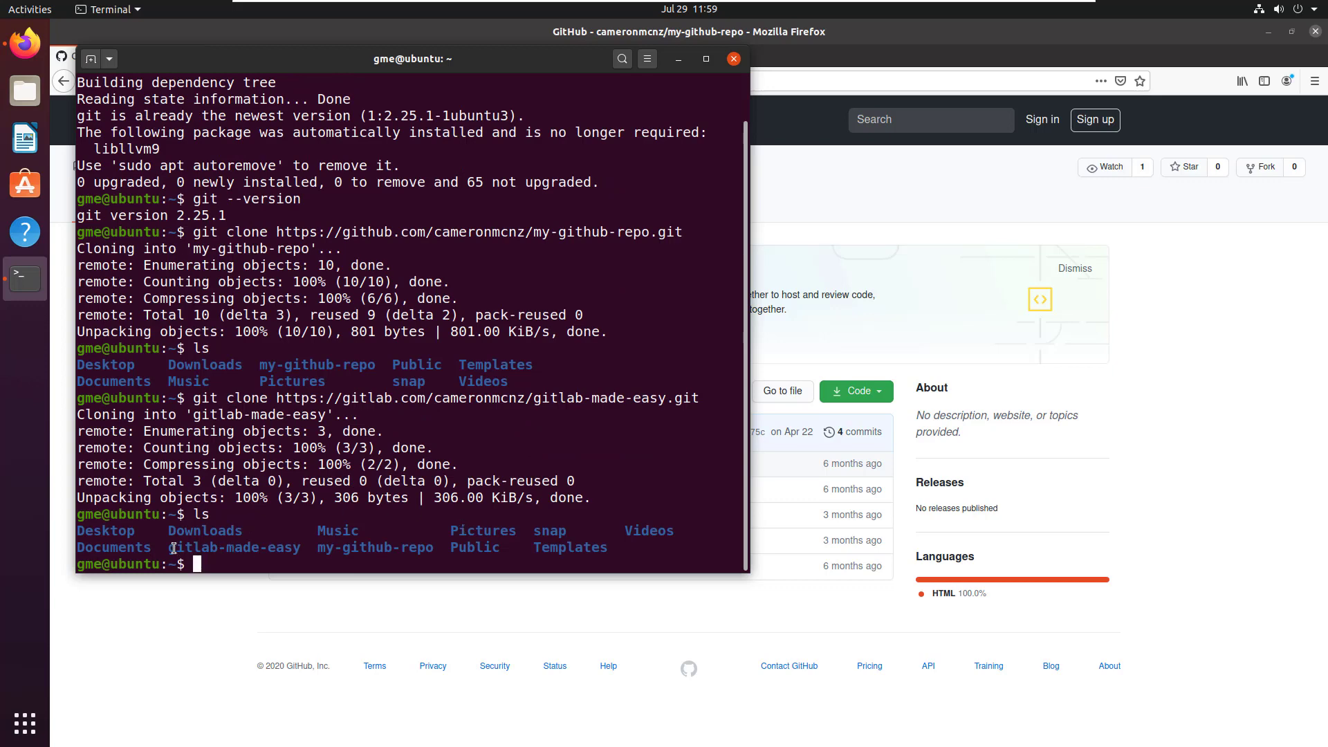
double_click(371, 547)
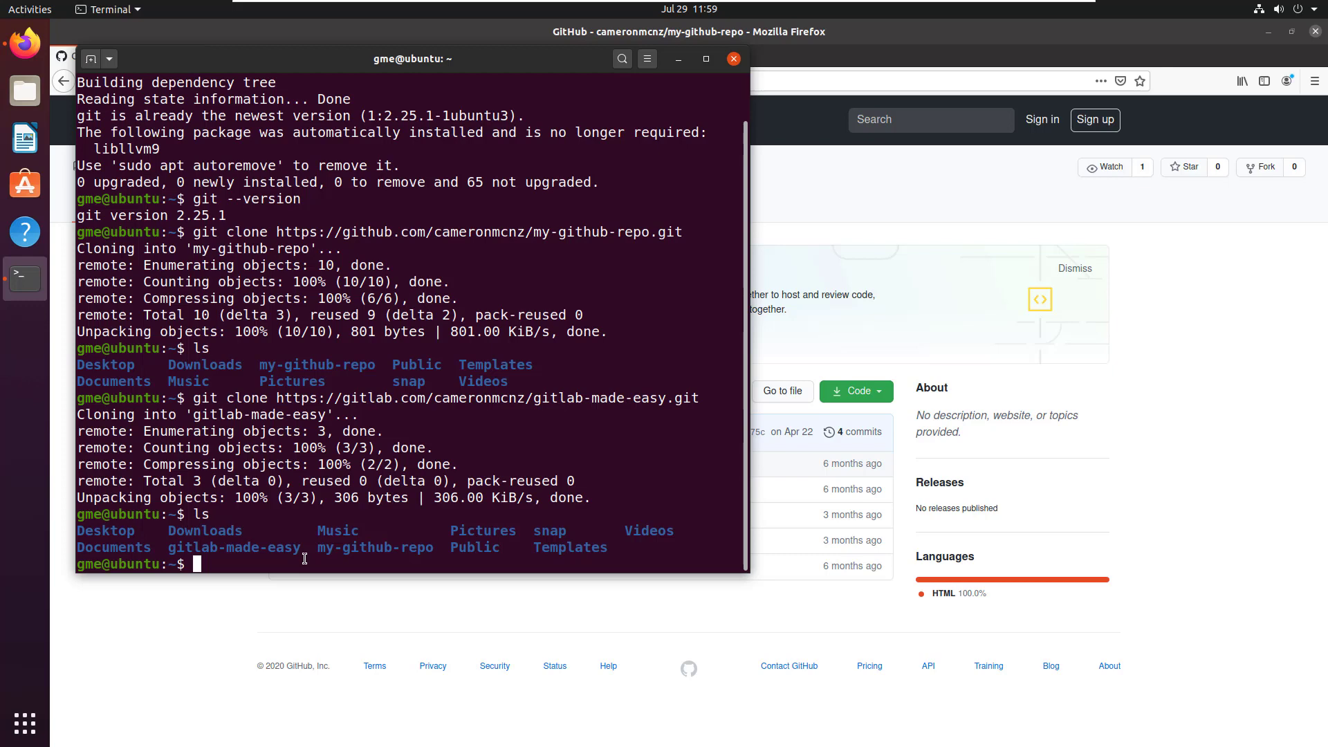
- Enter my-github-repo, create my-file.html with touch, and stage it with git add
type("cd my")
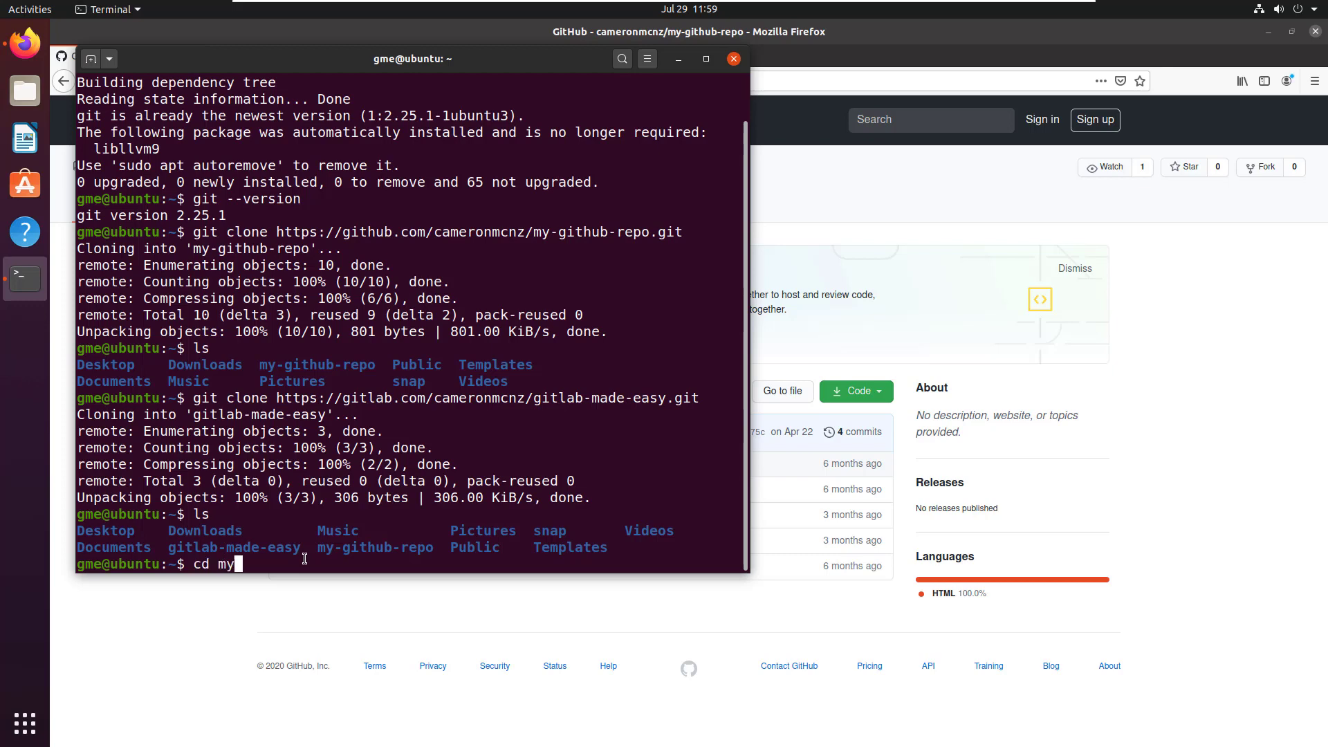
type("gi*")
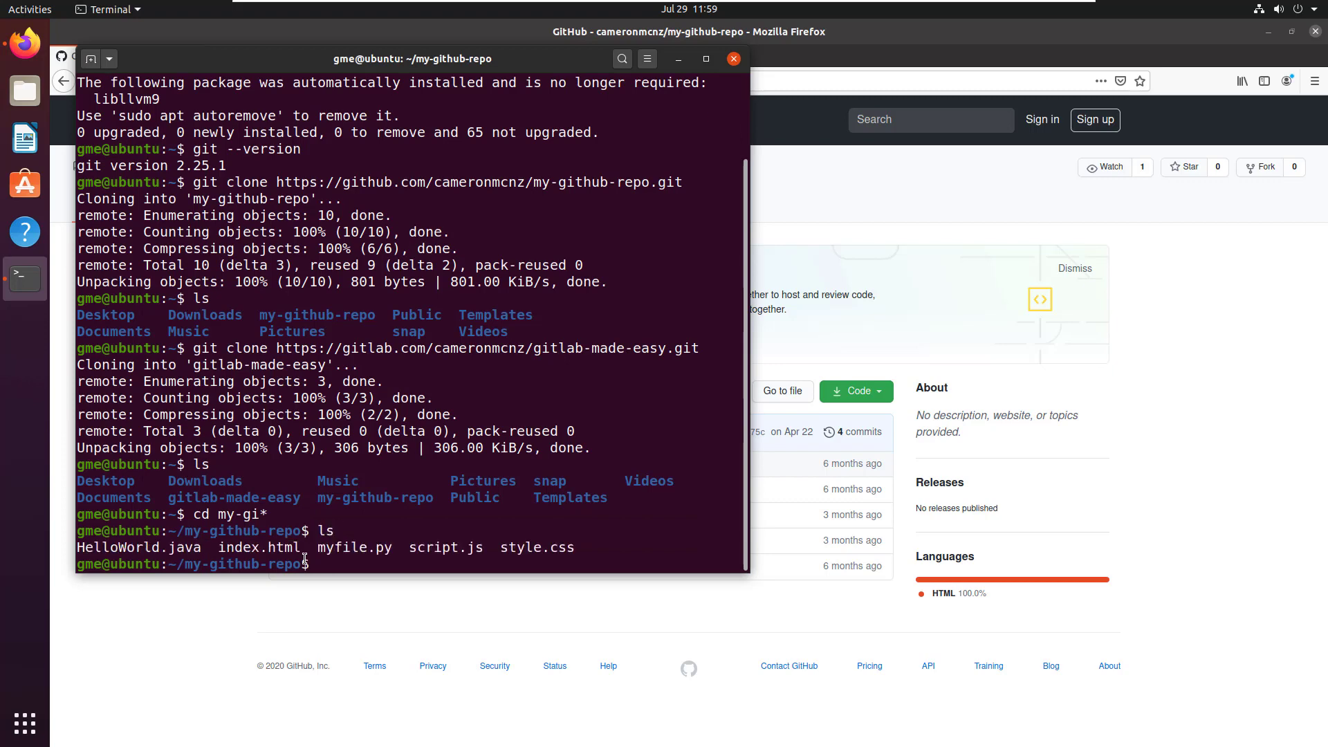
type("touch")
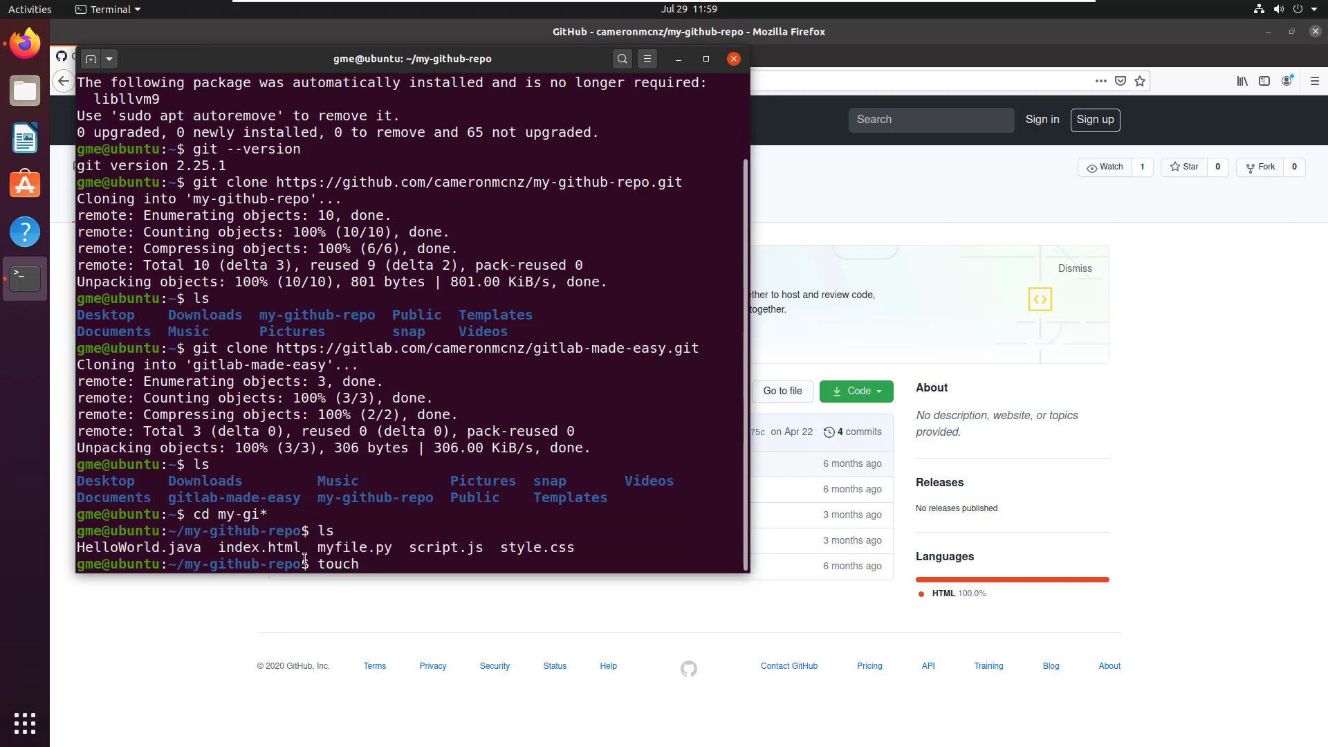
type("my-file.html")
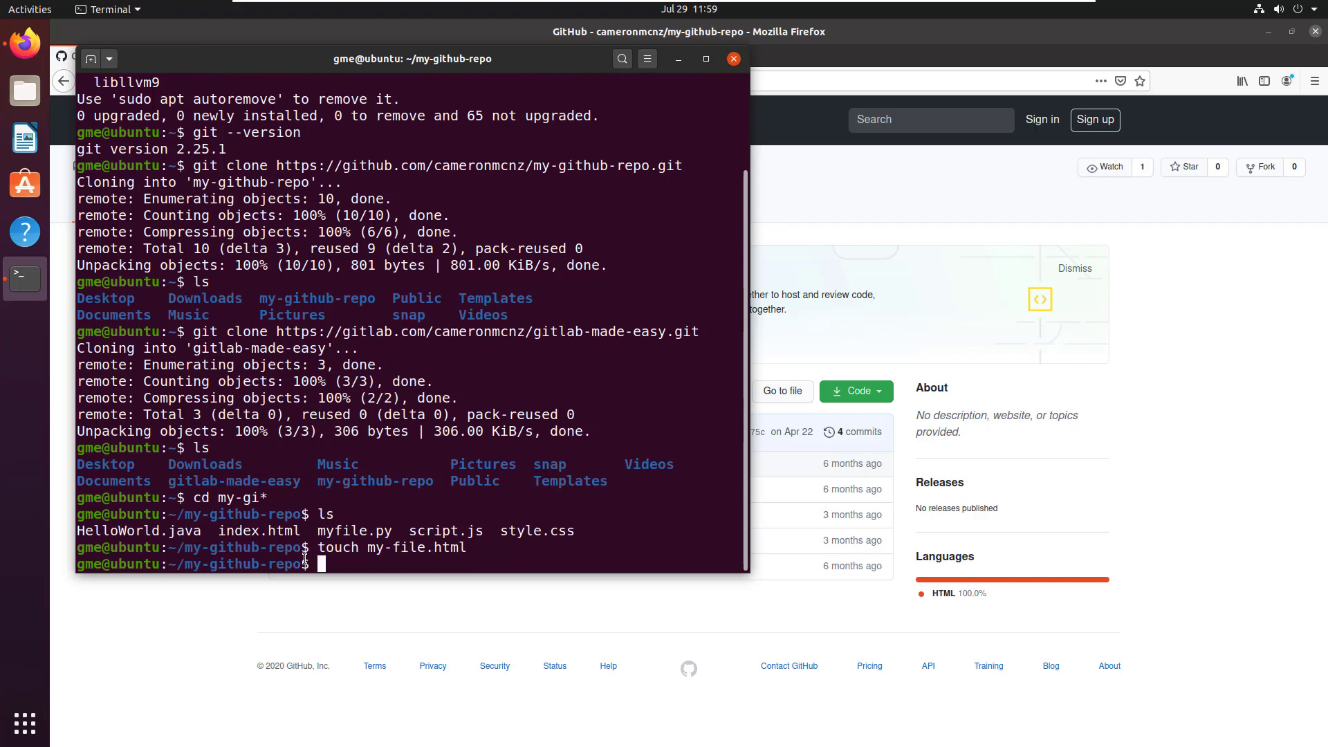
type("git add .")
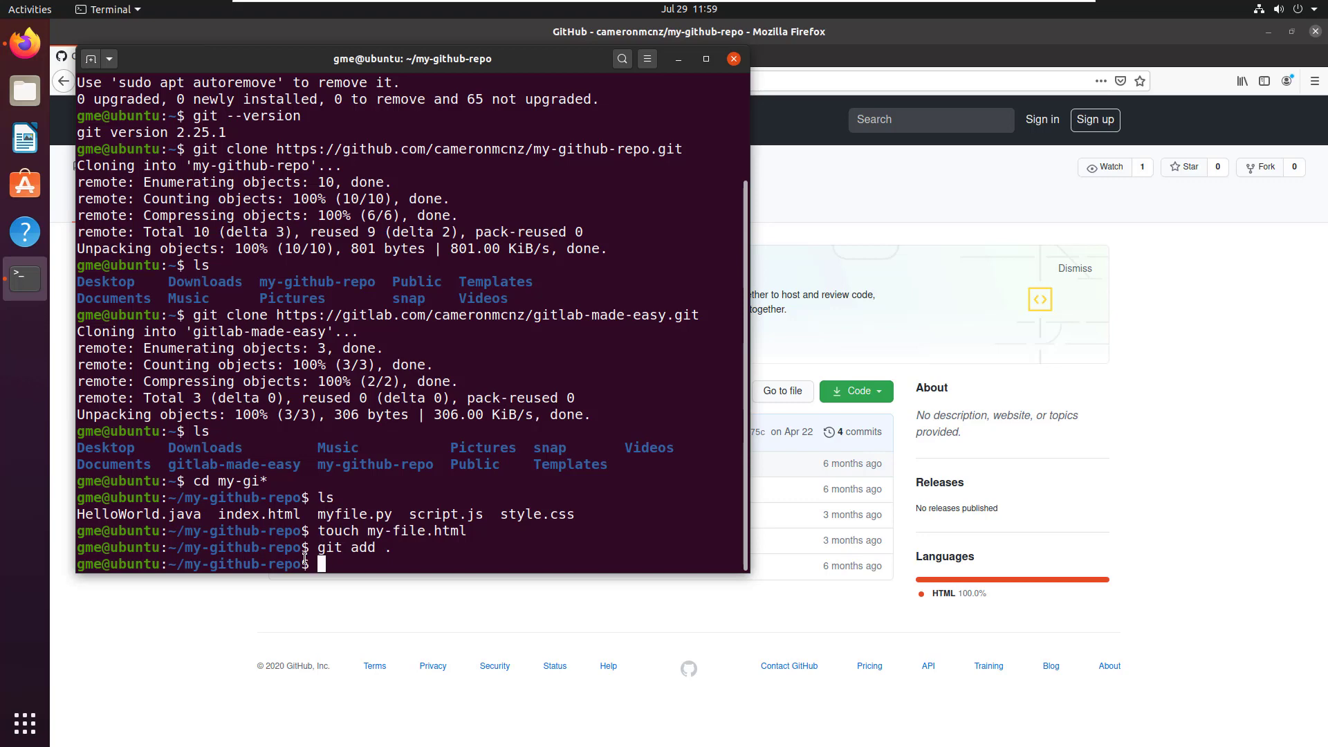
- Attempt git commit -m "My commit!", refused for missing author identity
type("git")
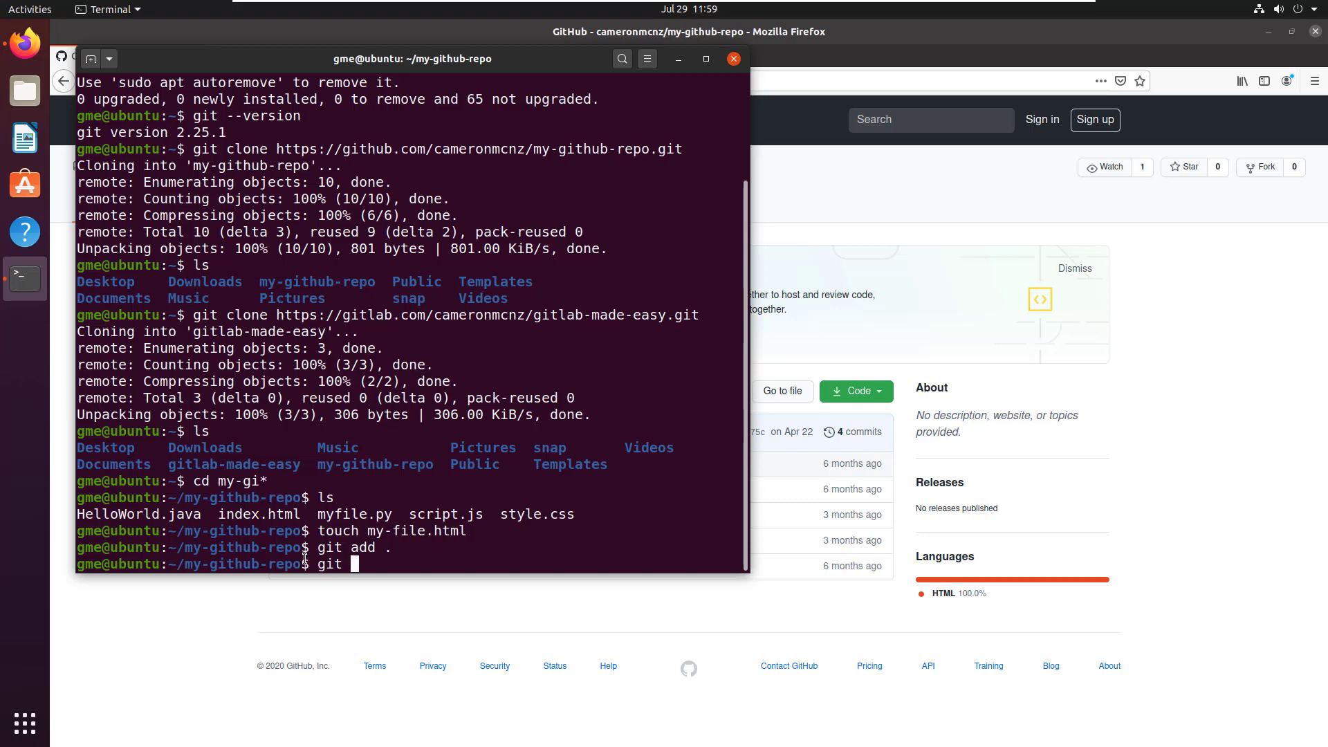
type("commit -m")
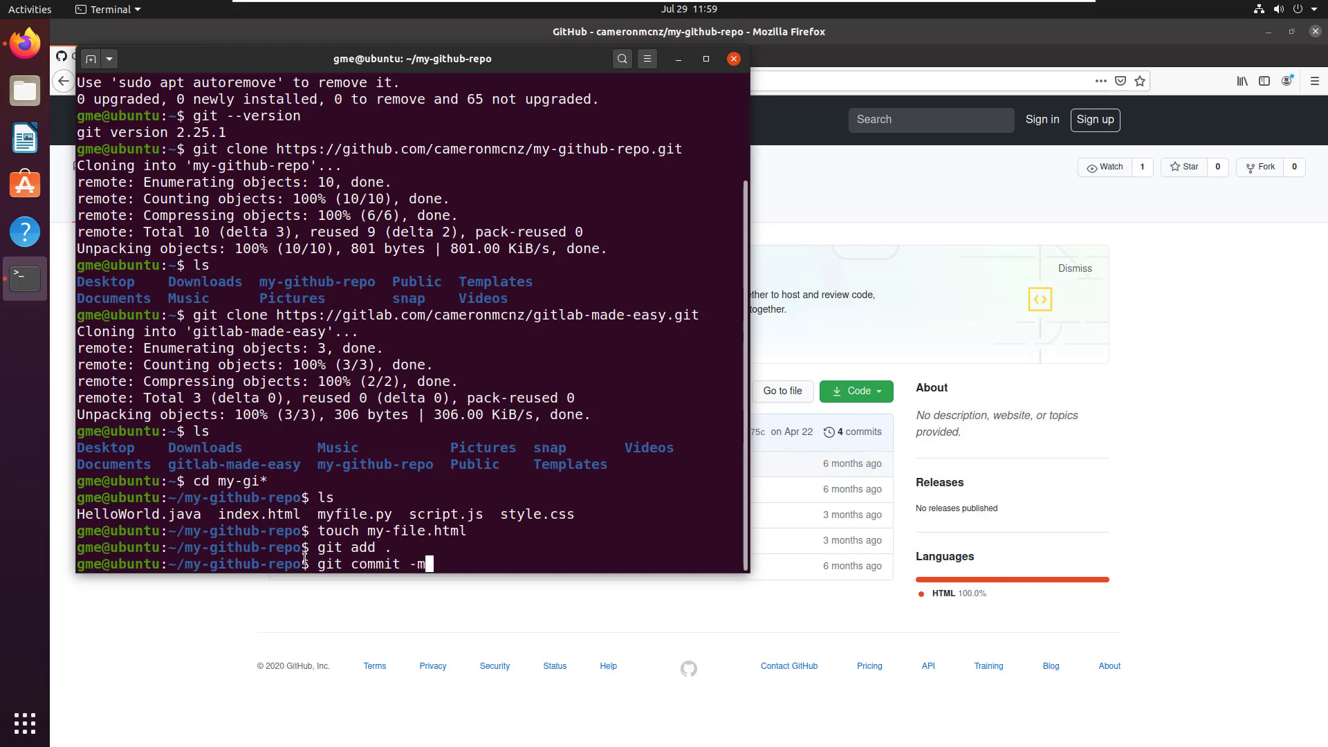
type("\"My f")
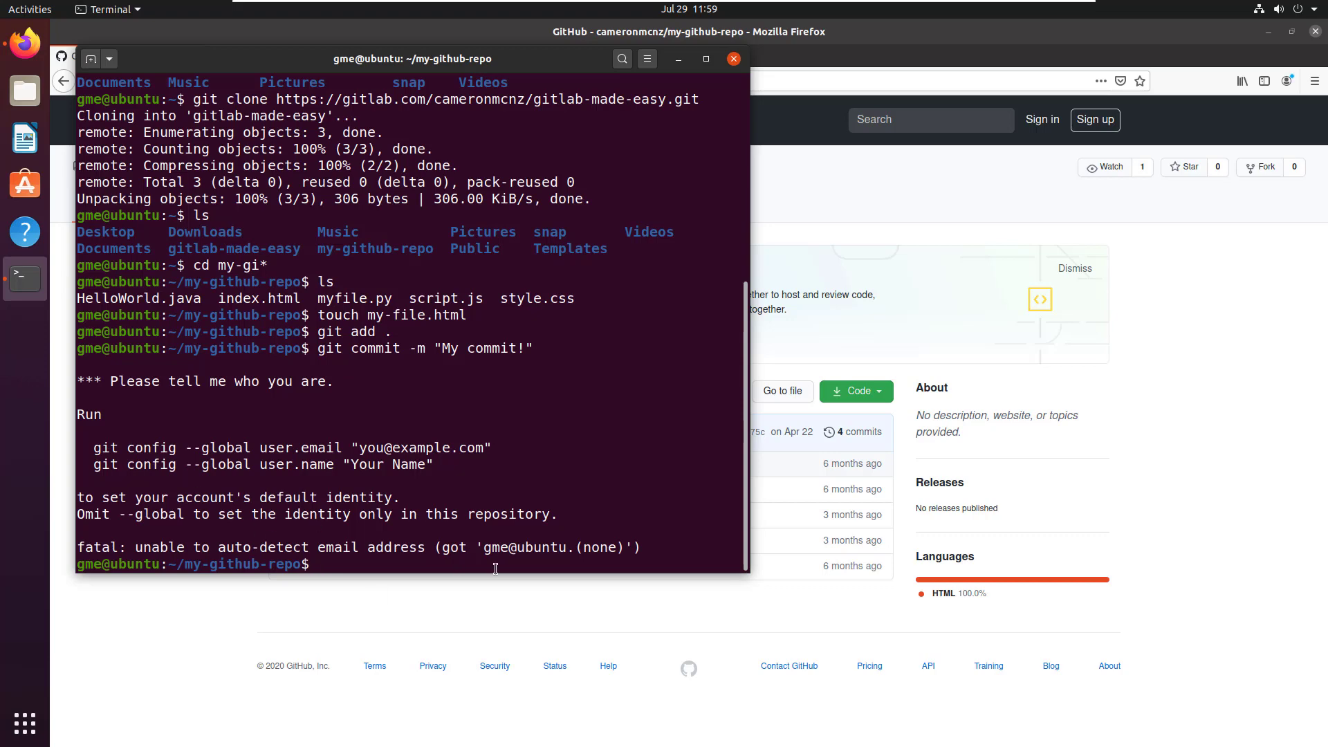
type("git config --b")
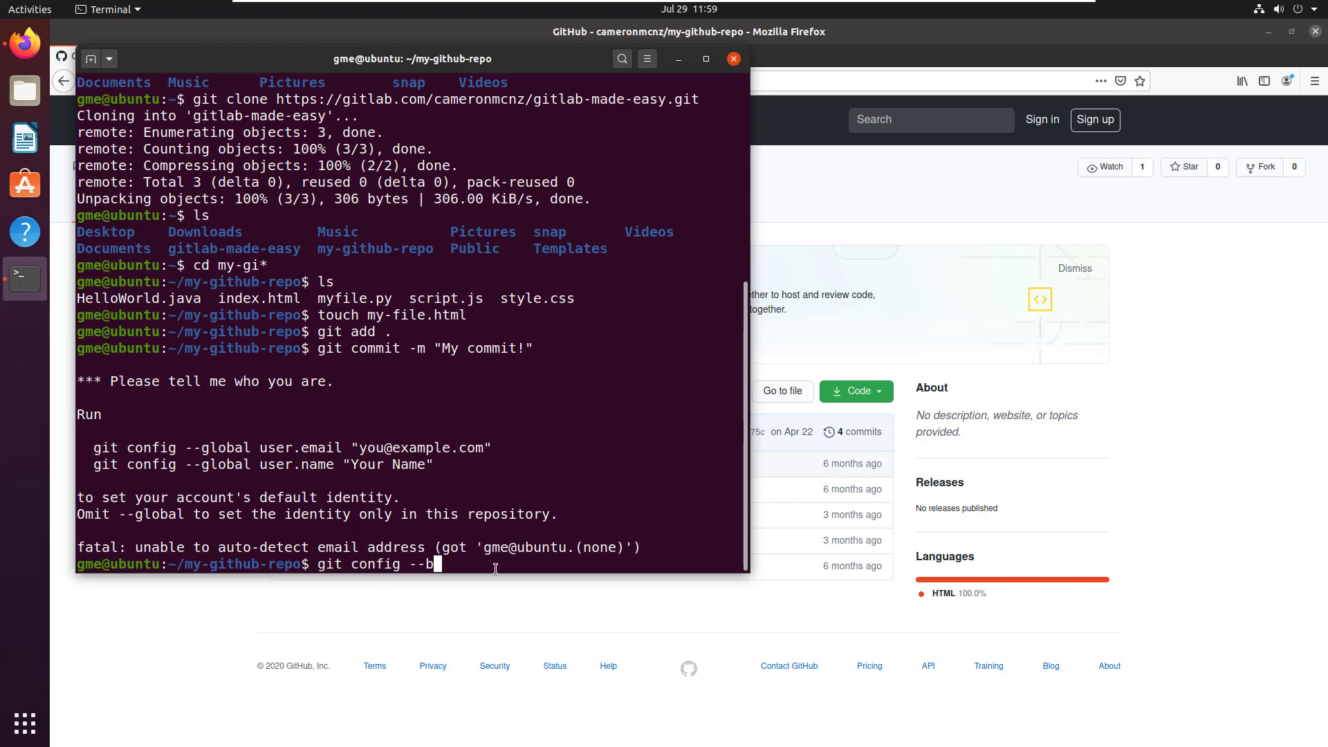
type("lobal")
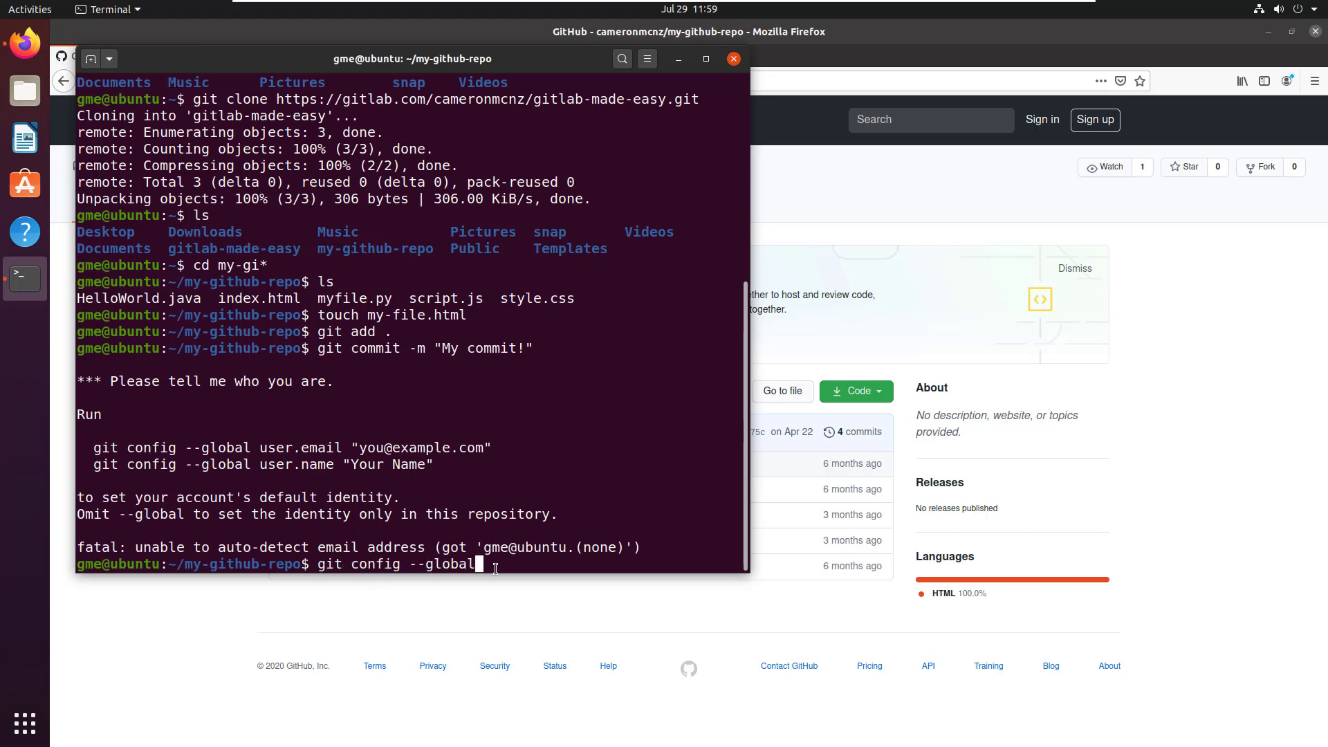
type("user.email")
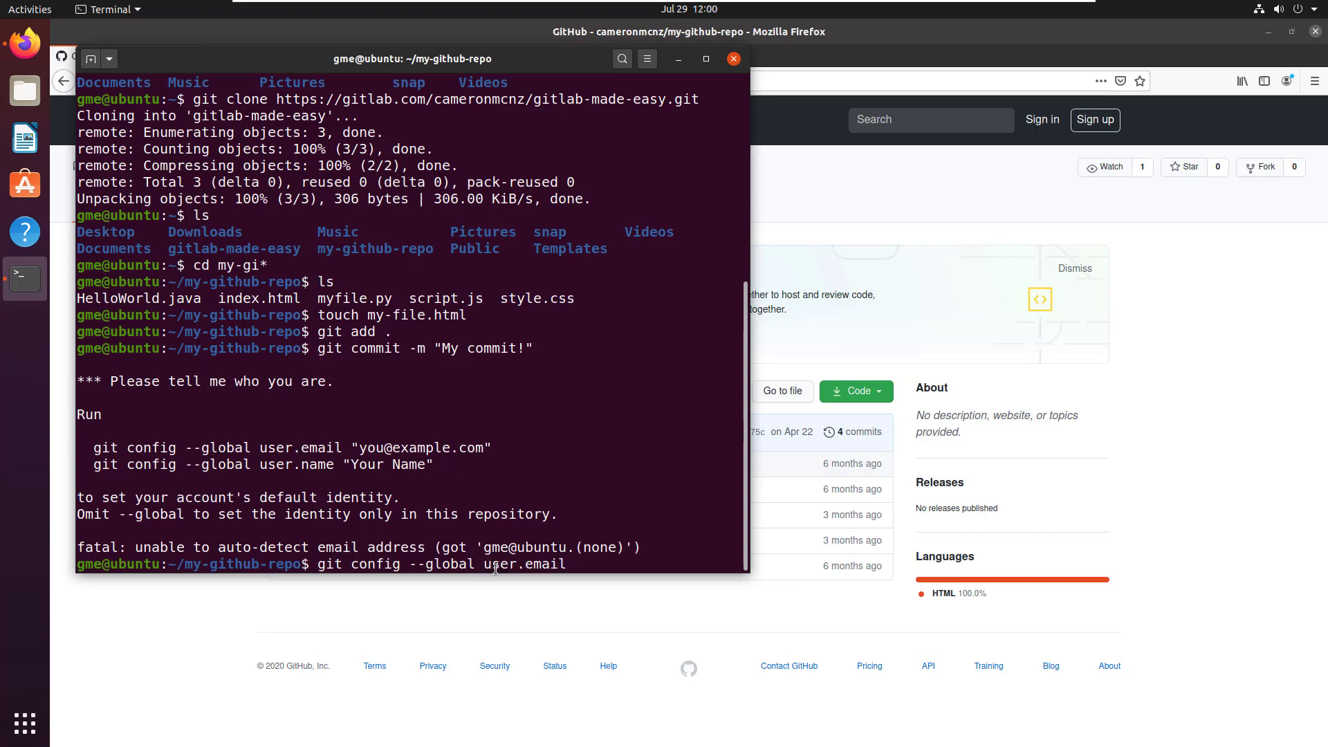
type("\"me")
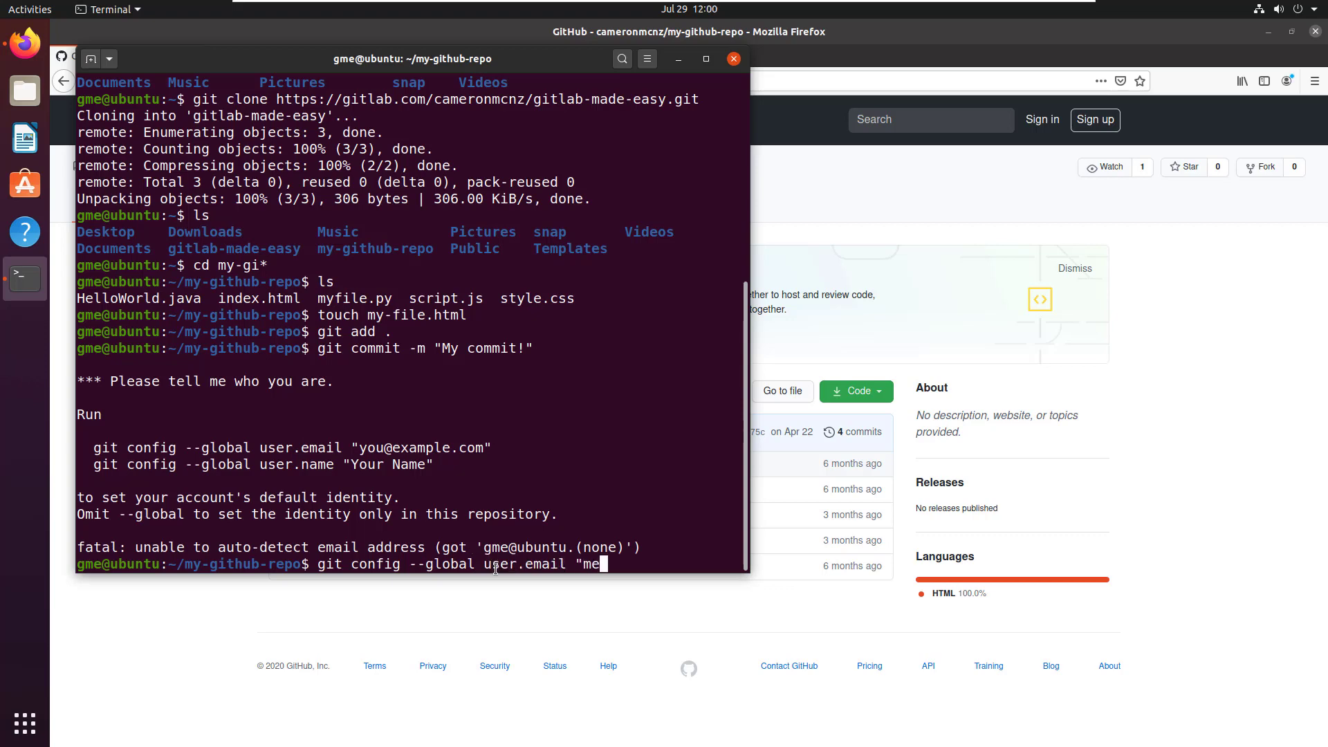
type("@example.com\"")
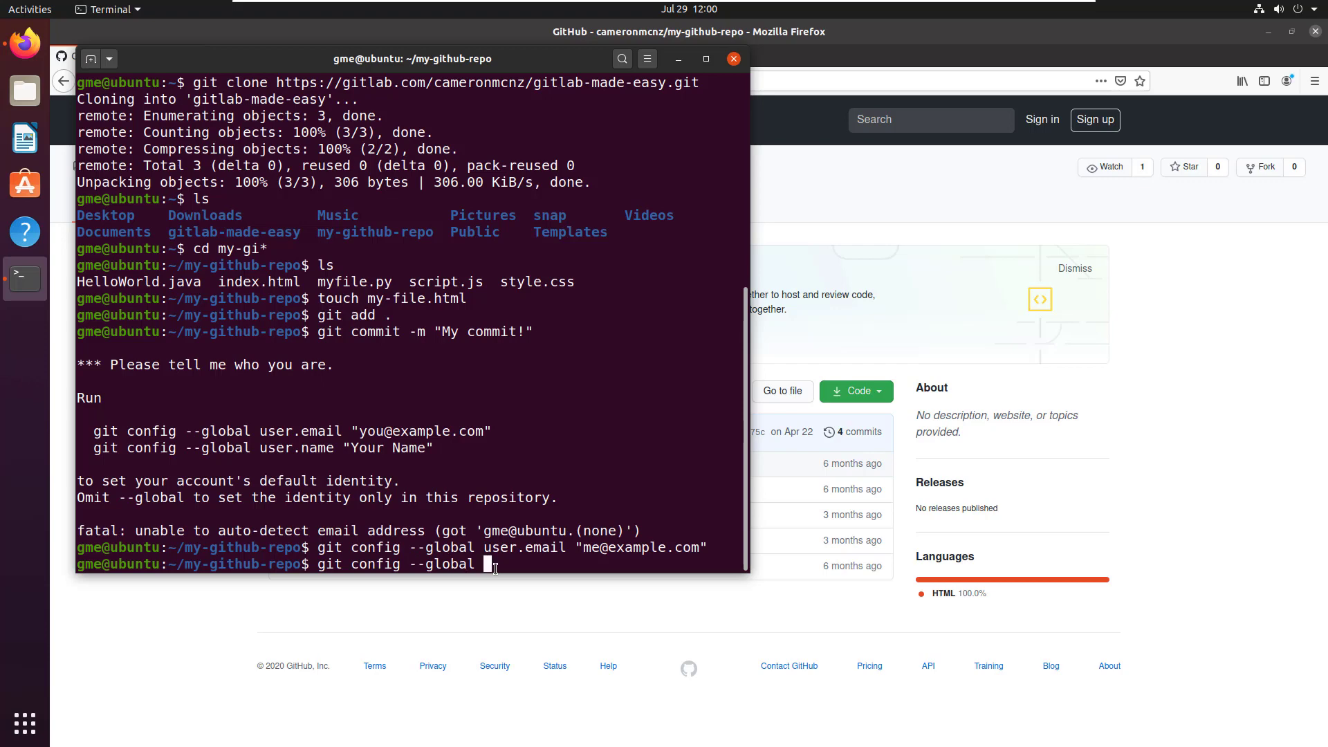
- Set the global Git user.name to "That is me!"
type("user.name \"")
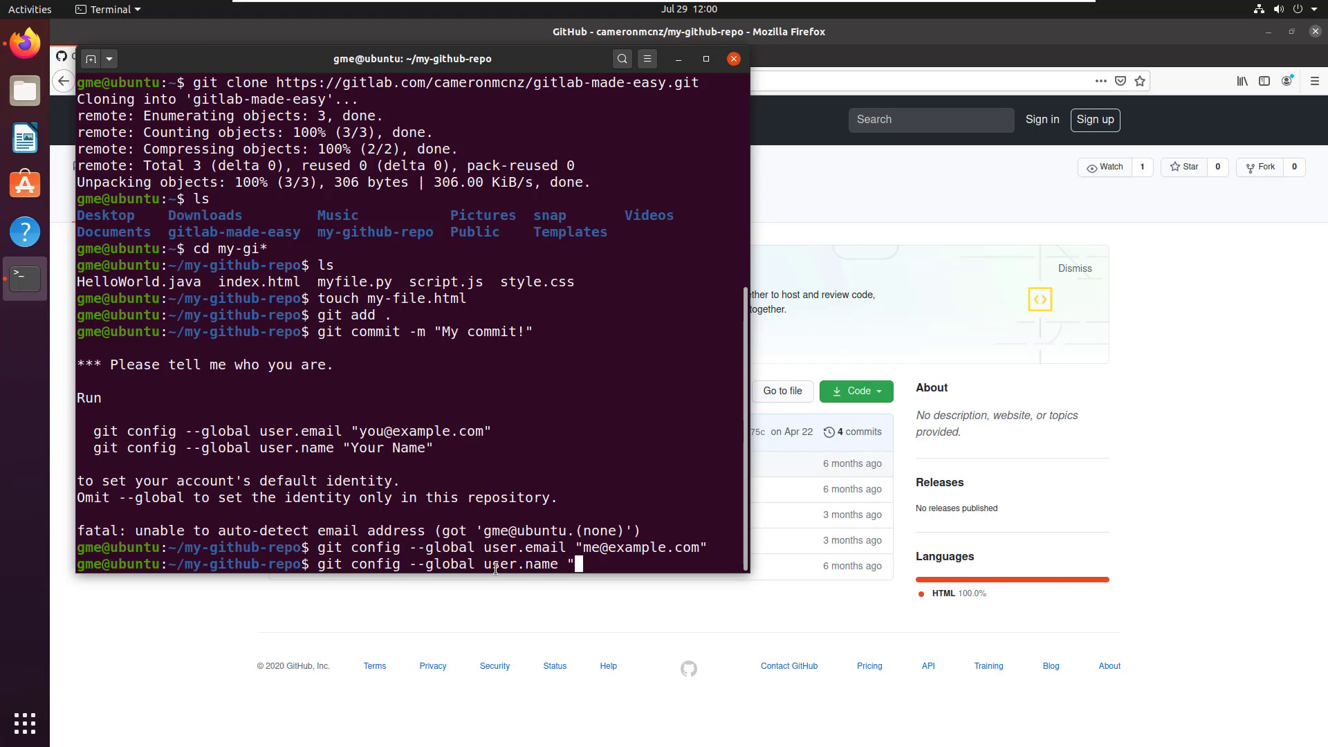
type("That is me!")
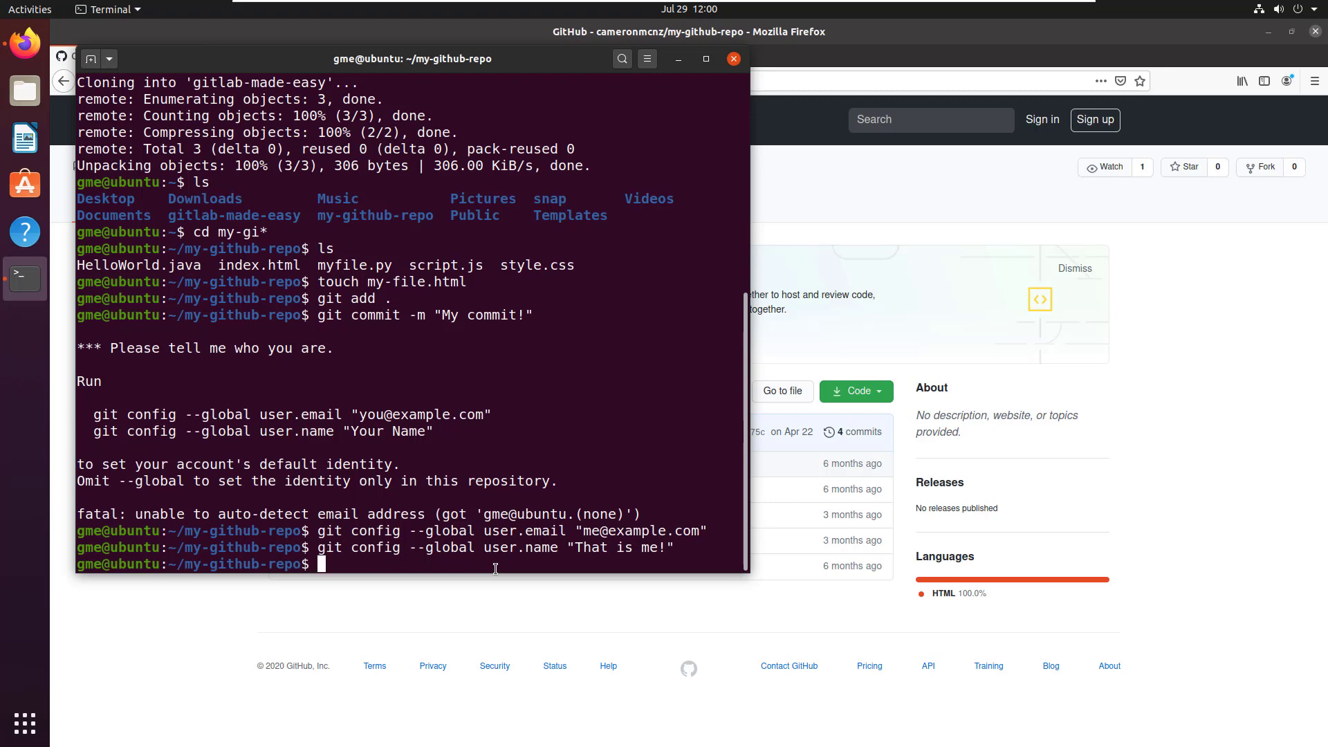
- Commit with "My commit!", check git reflog, and start git push origin
type("git commit -m \"My commit!\"")
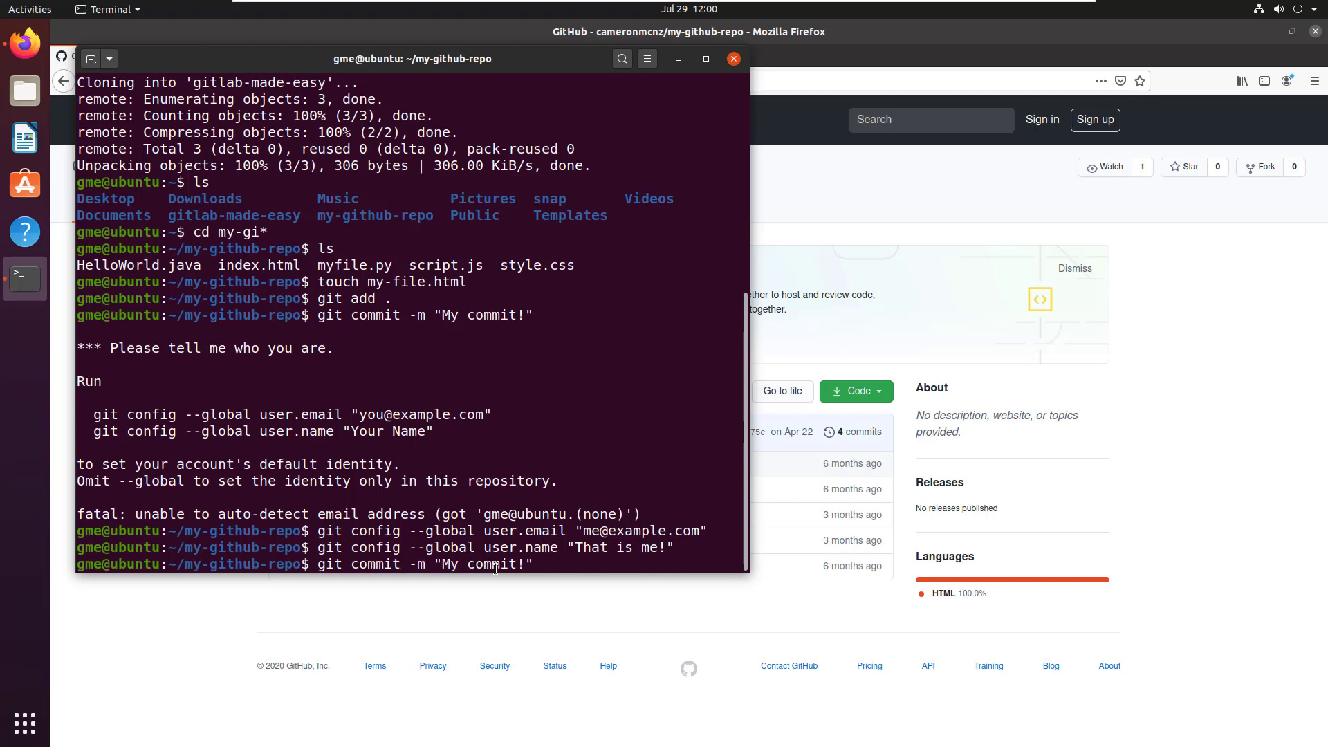
key("Return")
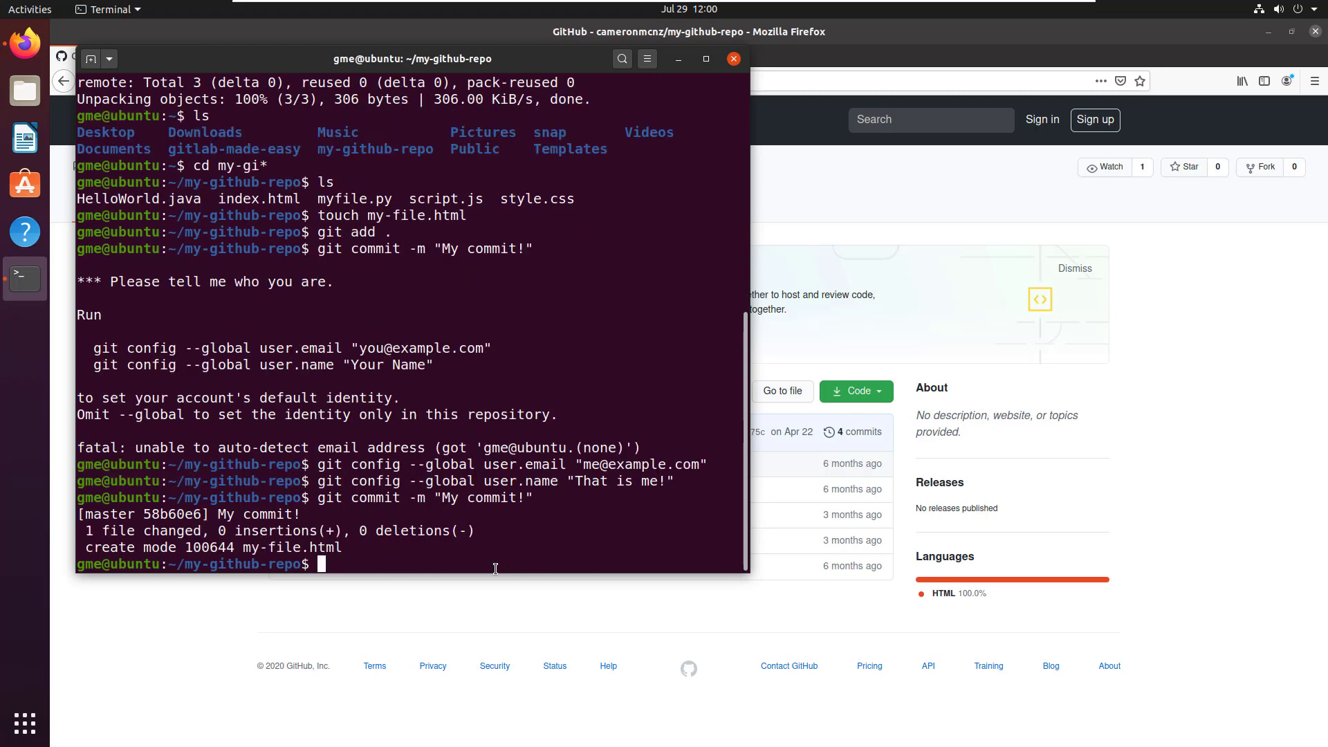
type("git reflo")
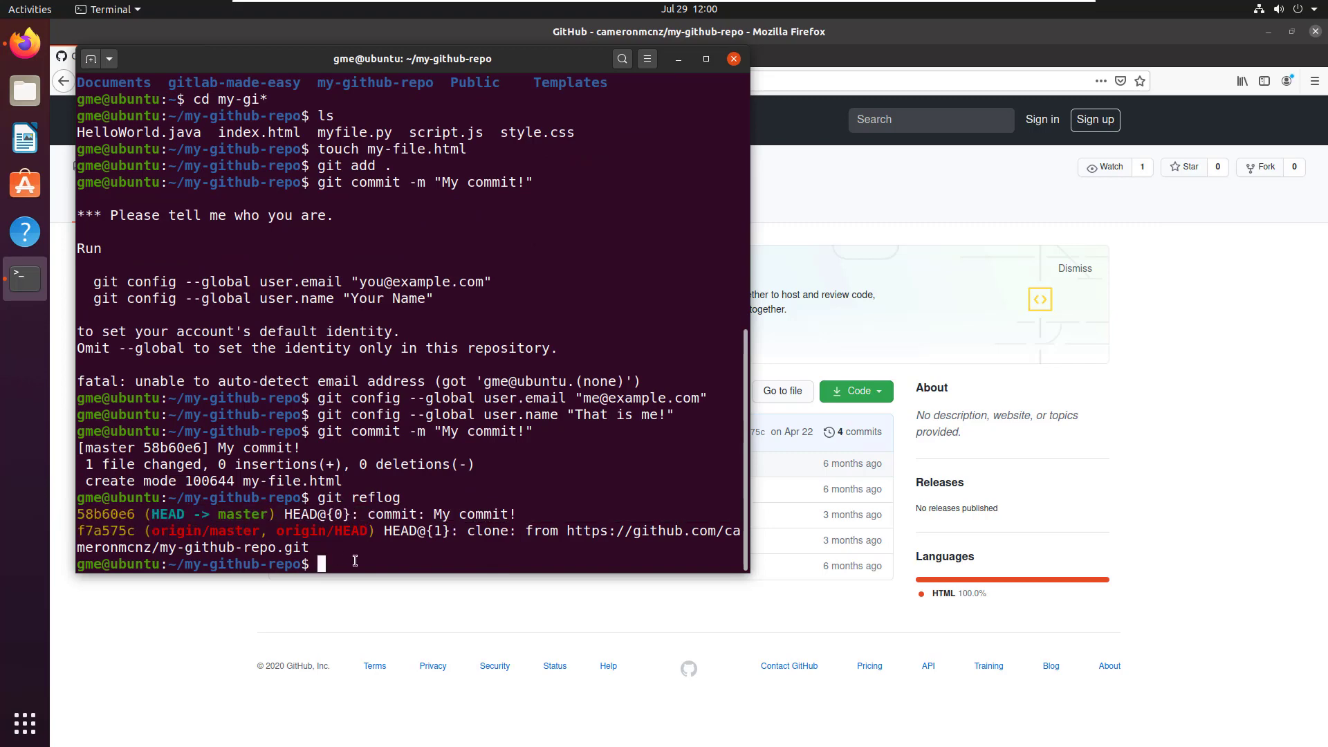
type("git p")
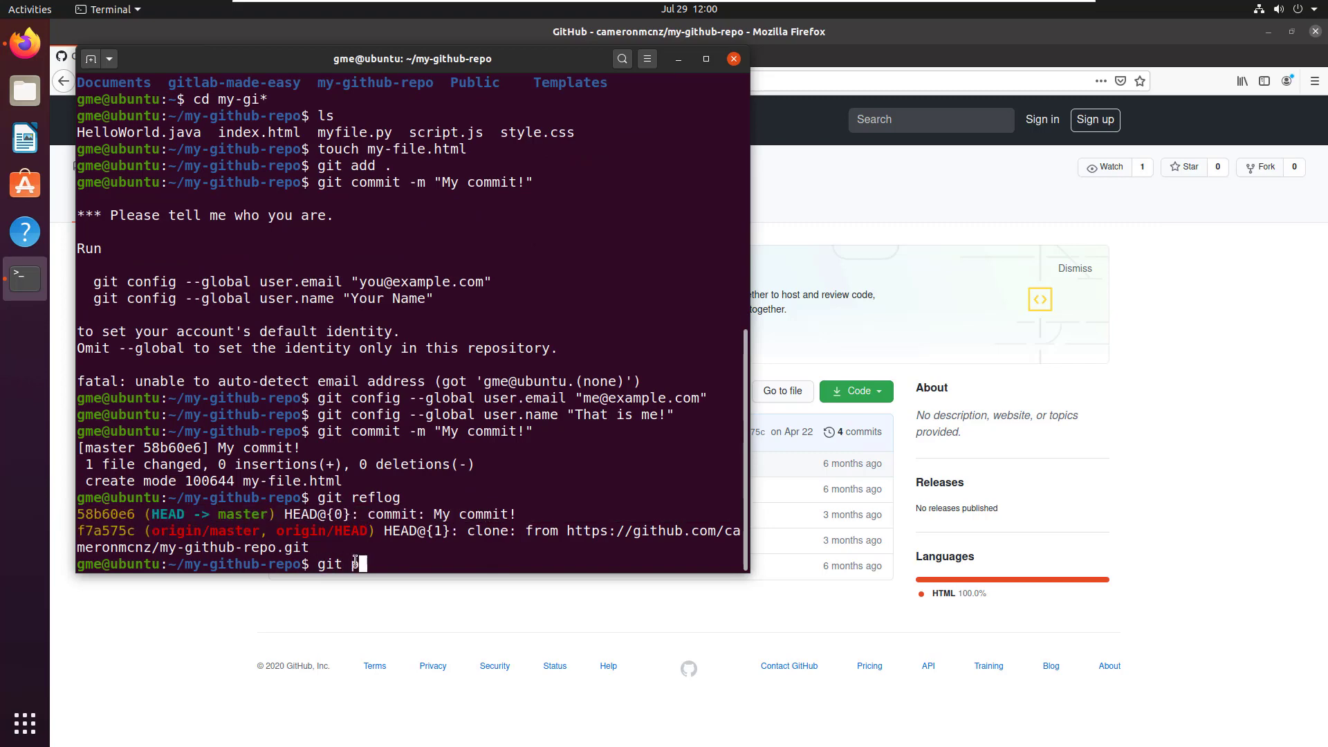
type("push origin")
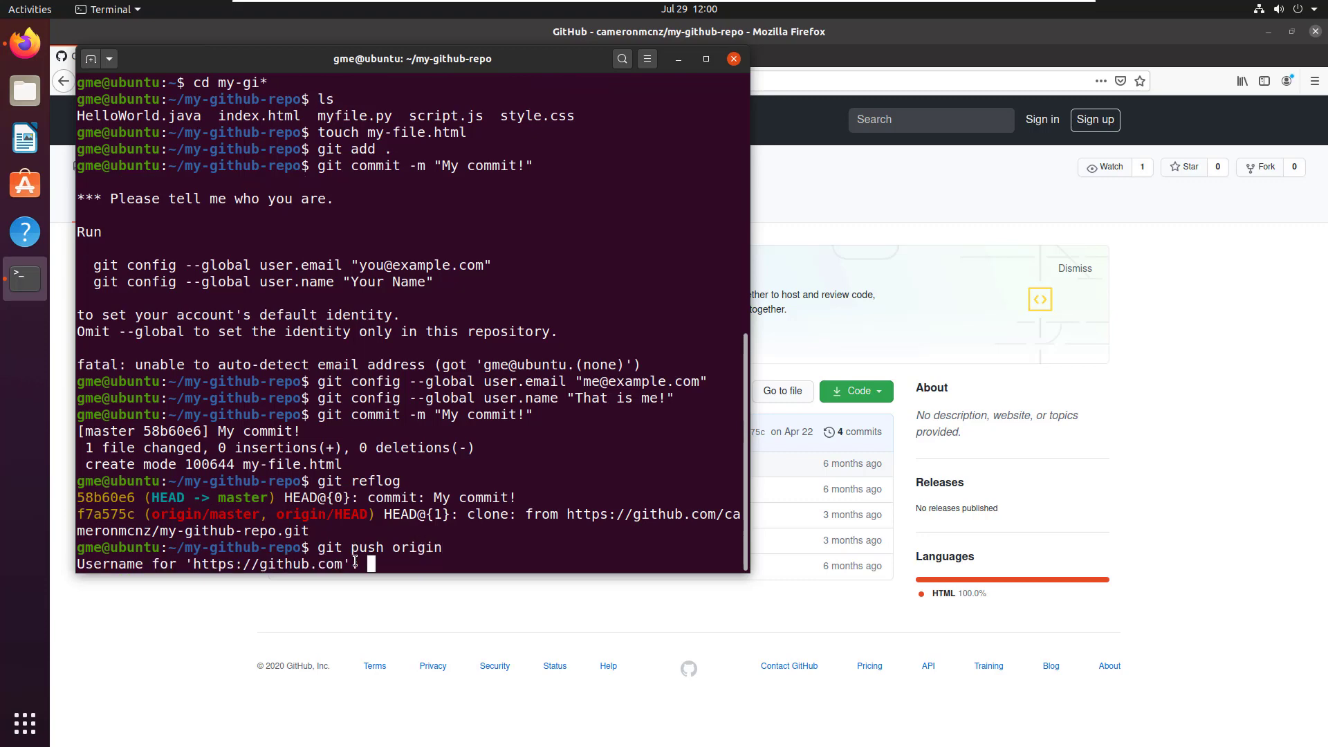
- Supply username cameronmcnz and the password to complete the push to GitHub
type("cameronmcnz")
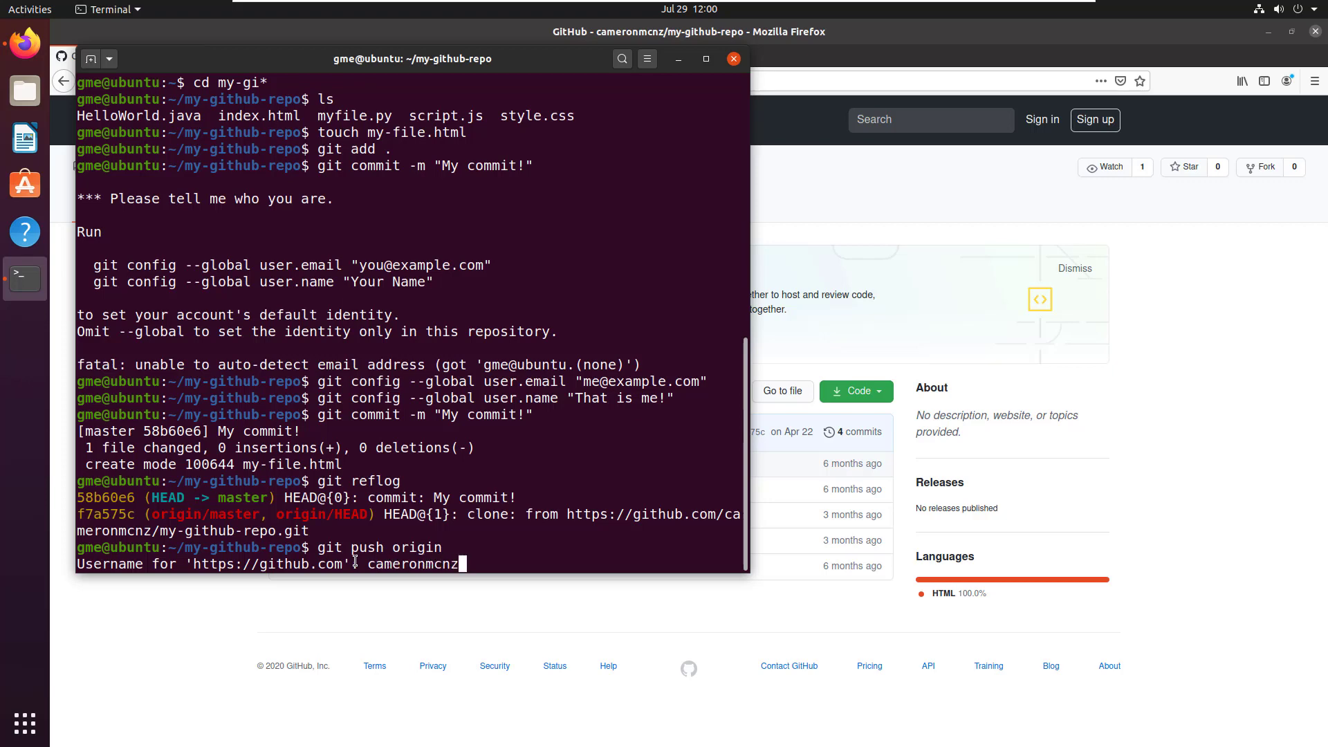
key("Return")
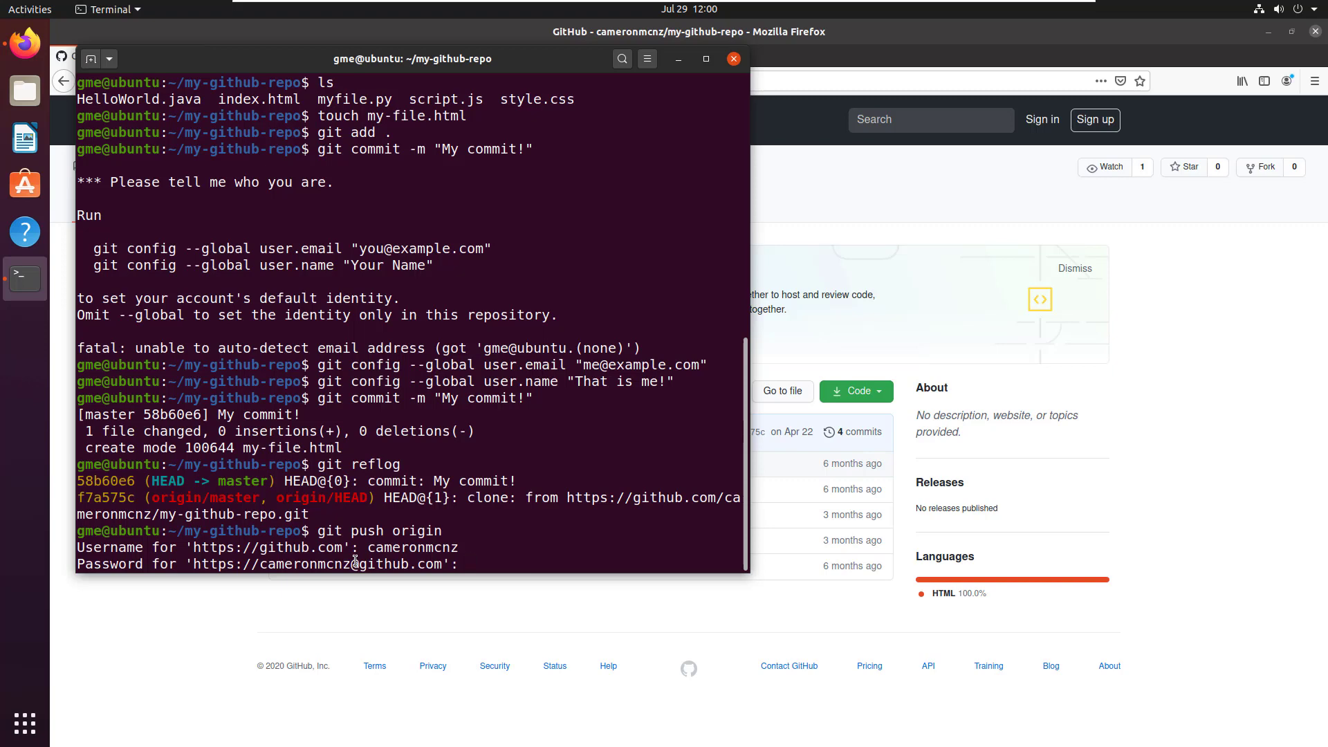
key("Return")
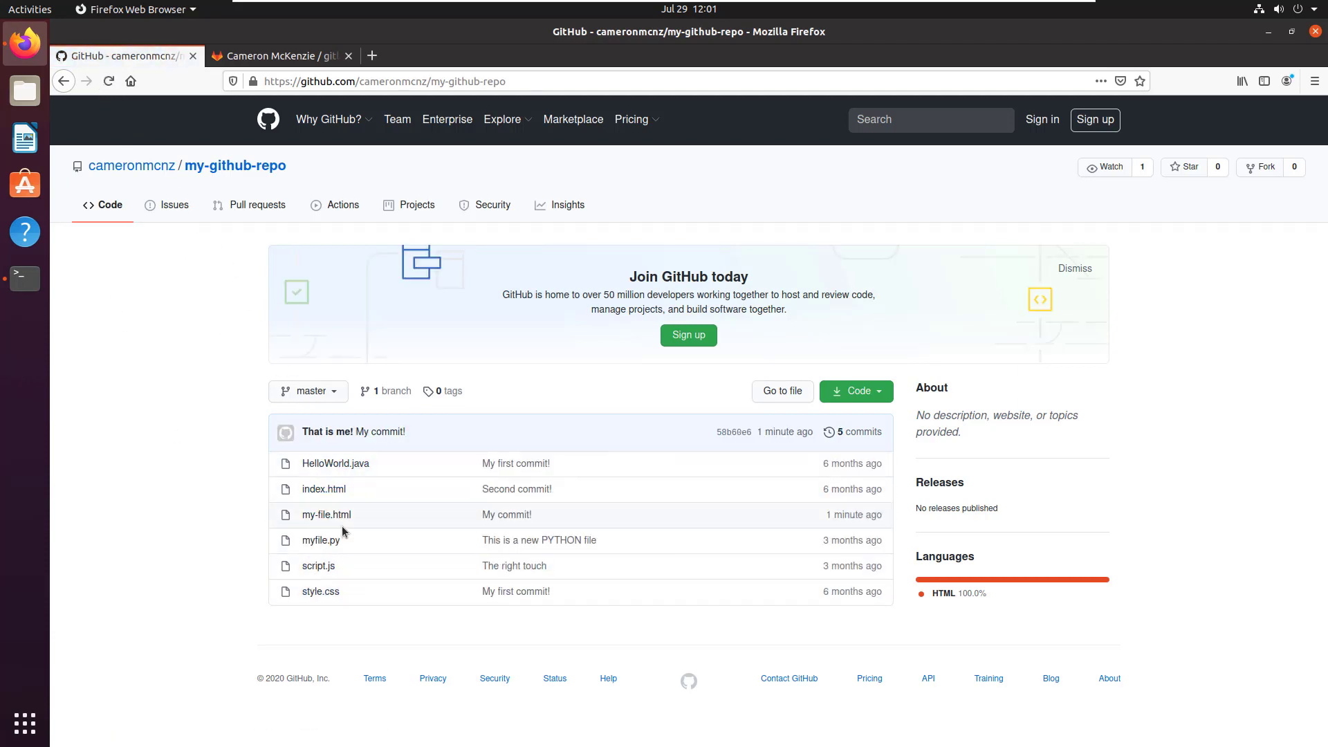
mouse_move(343, 515)
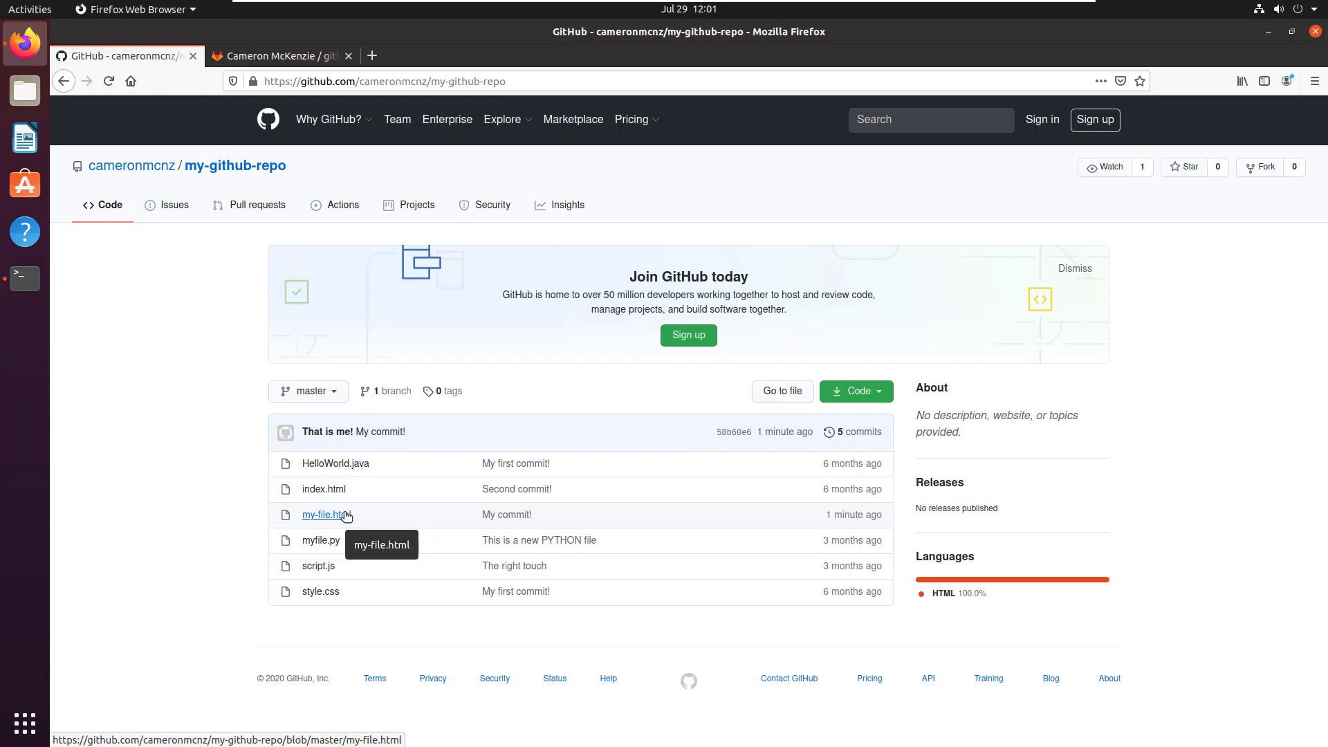
mouse_move(24, 279)
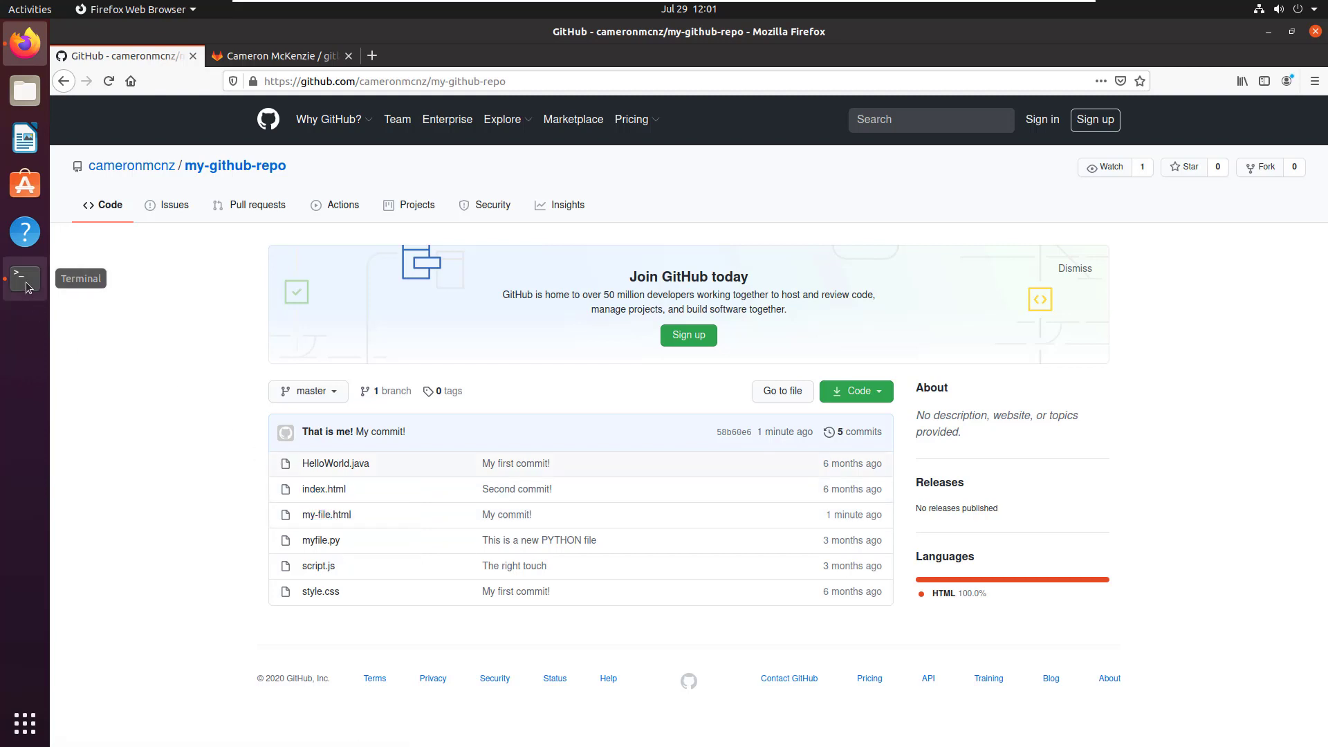